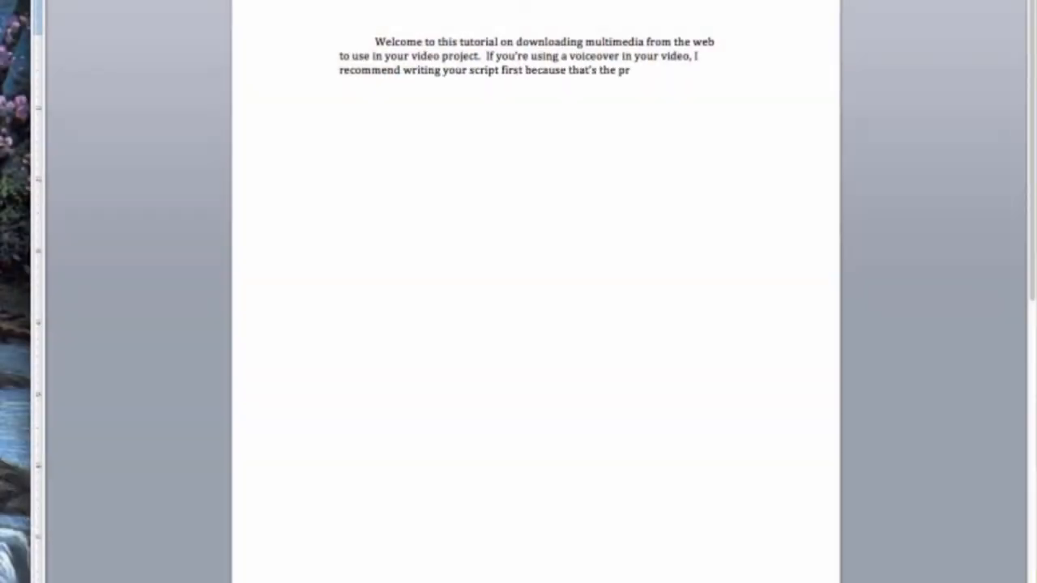
# - Finish the opening sentence in the script document and paste in the remaining text
pyautogui.write('imary driving force in your v')
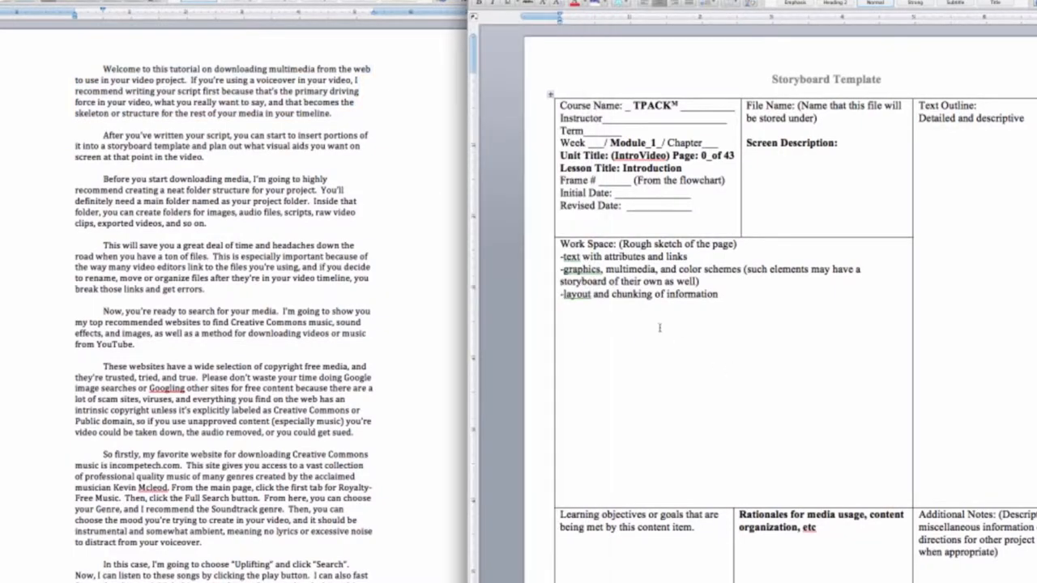
pyautogui.press('cmd+v')
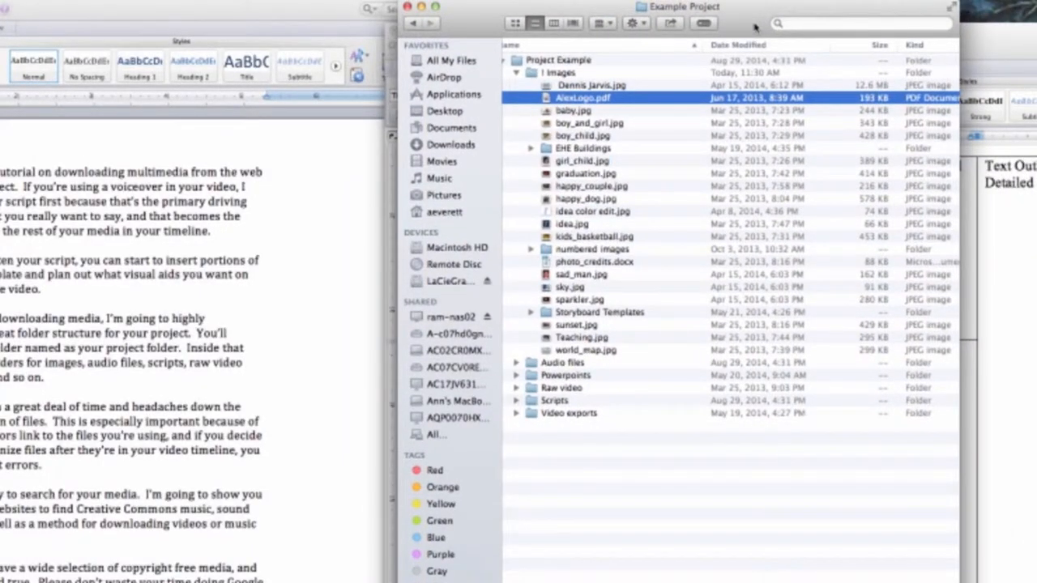
pyautogui.moveTo(536, 78)
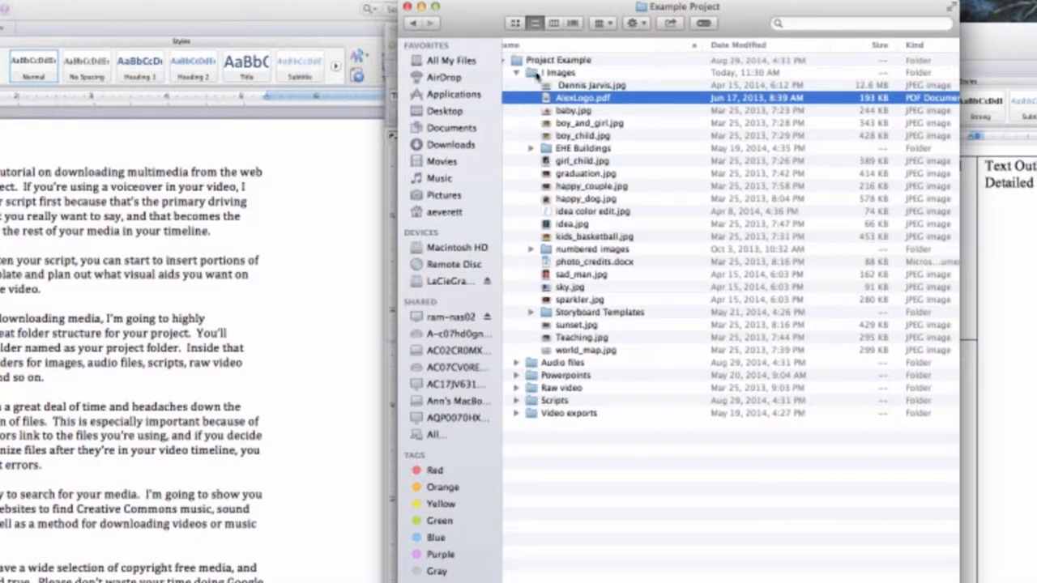
# - Collapse Images and expand Audio files to reveal Music, Sound effects and Voiceover
pyautogui.click(515, 71)
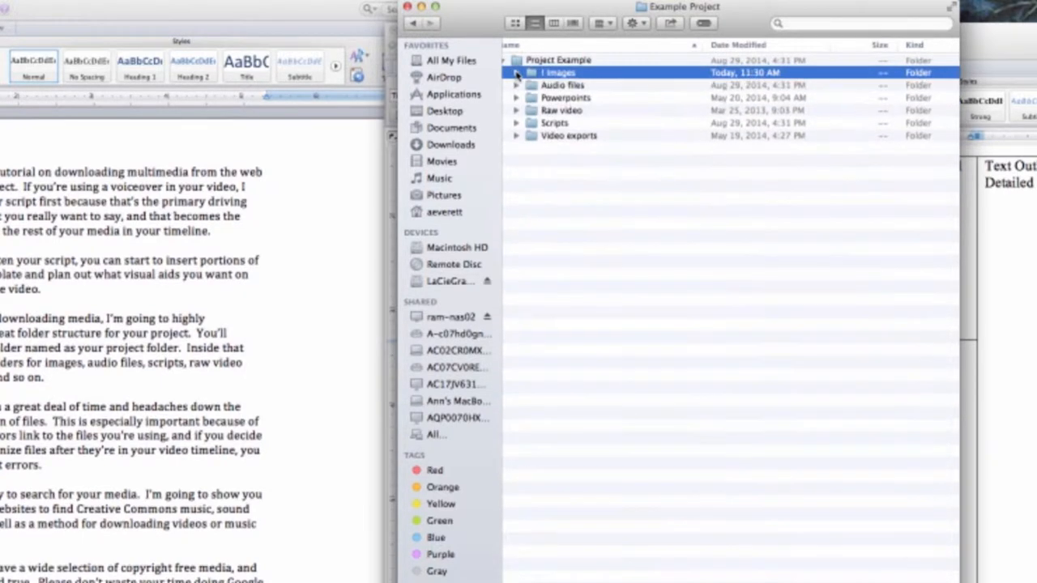
pyautogui.click(516, 72)
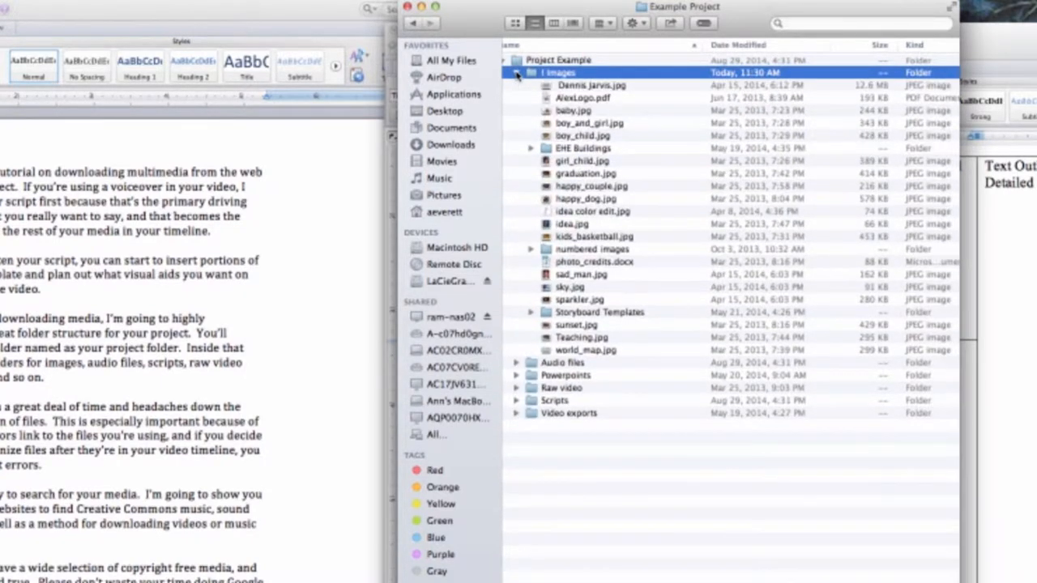
pyautogui.click(531, 71)
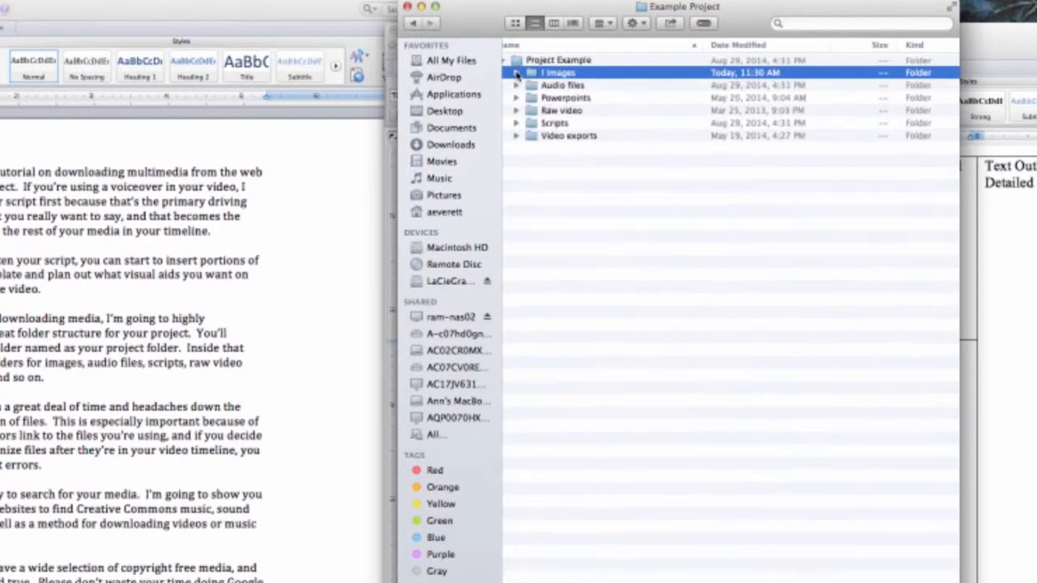
pyautogui.click(515, 72)
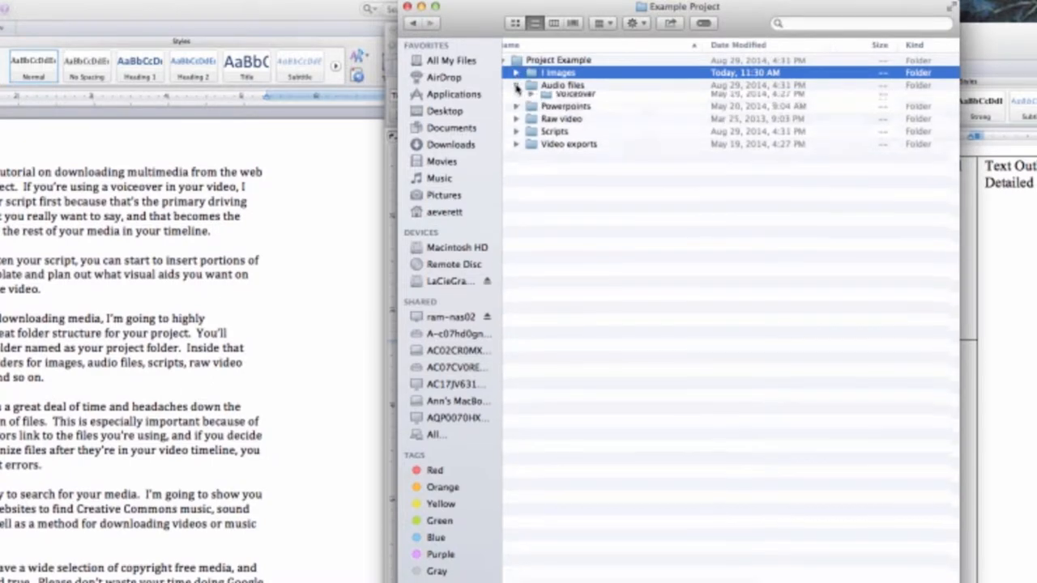
pyautogui.click(516, 84)
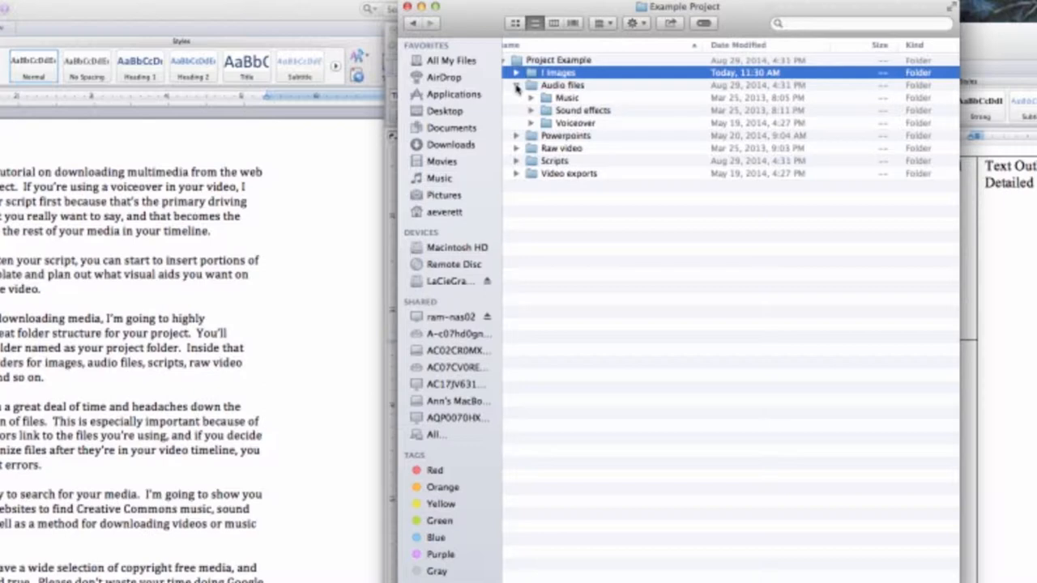
pyautogui.click(515, 72)
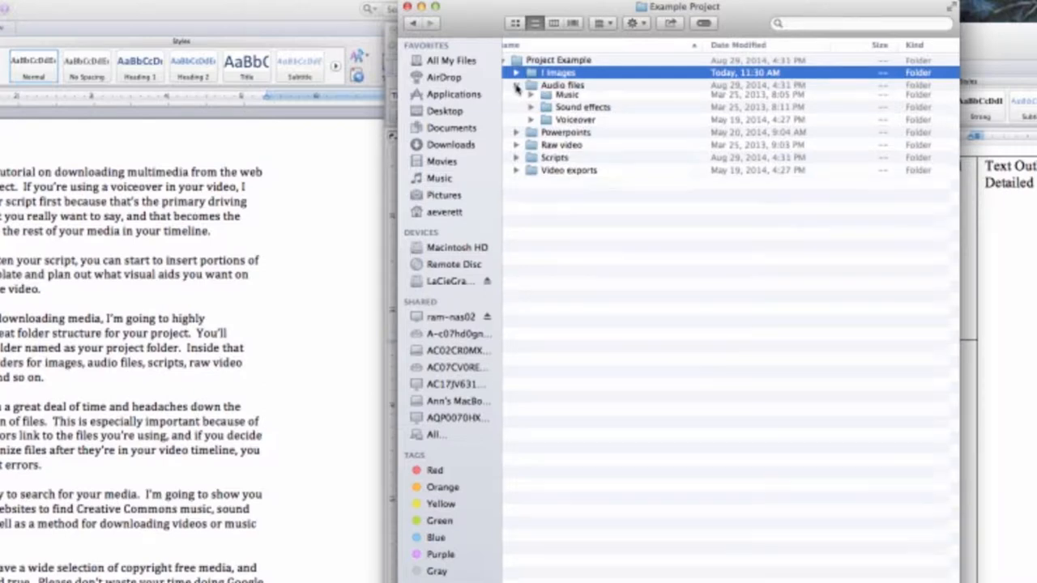
pyautogui.click(515, 85)
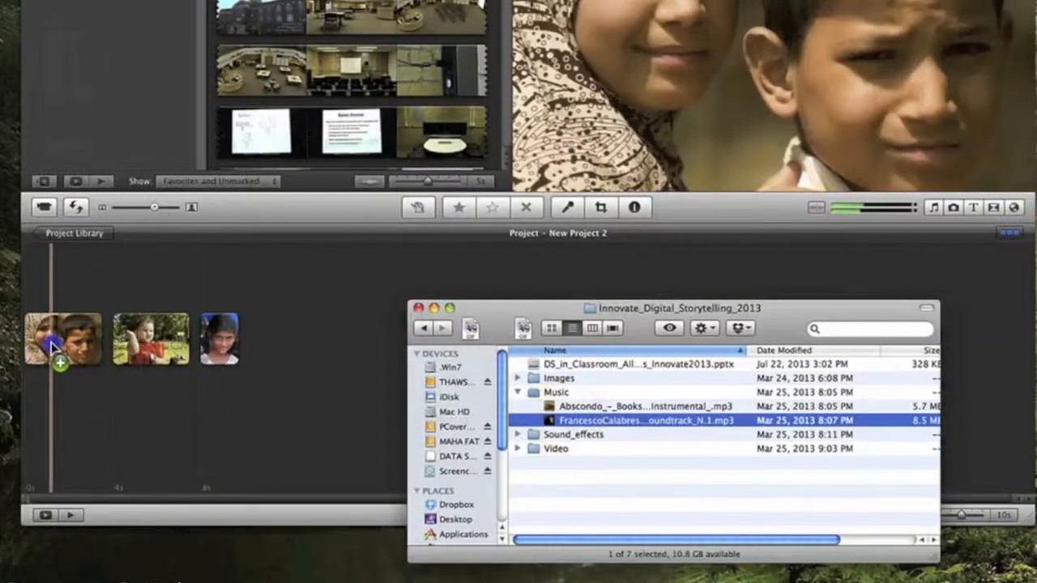
# - Drag the soundtrack MP3 from the Music folder onto the New Project 2 timeline
pyautogui.moveTo(645, 421); pyautogui.dragTo(64, 338)
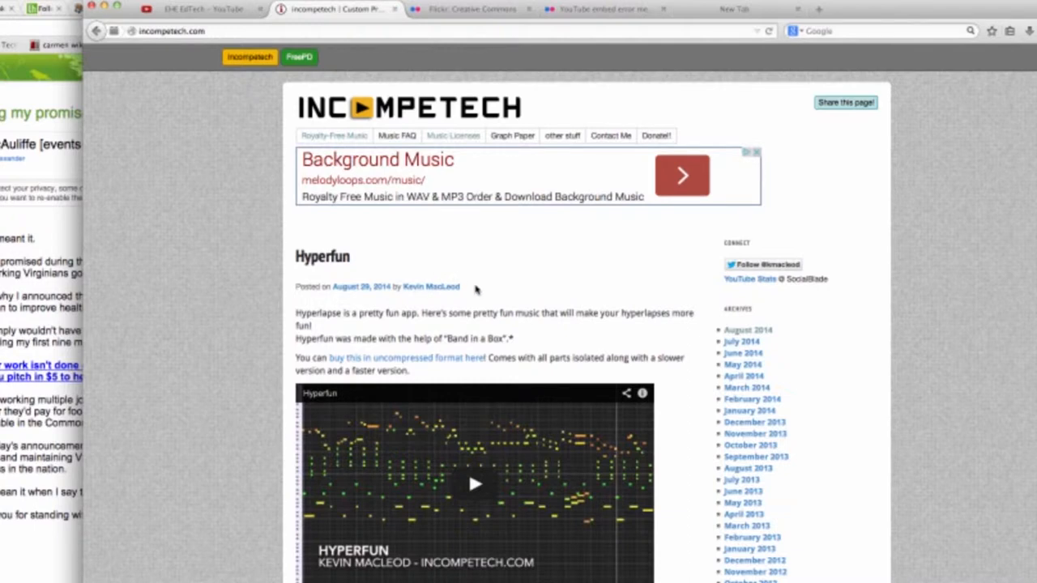
pyautogui.moveTo(478, 296)
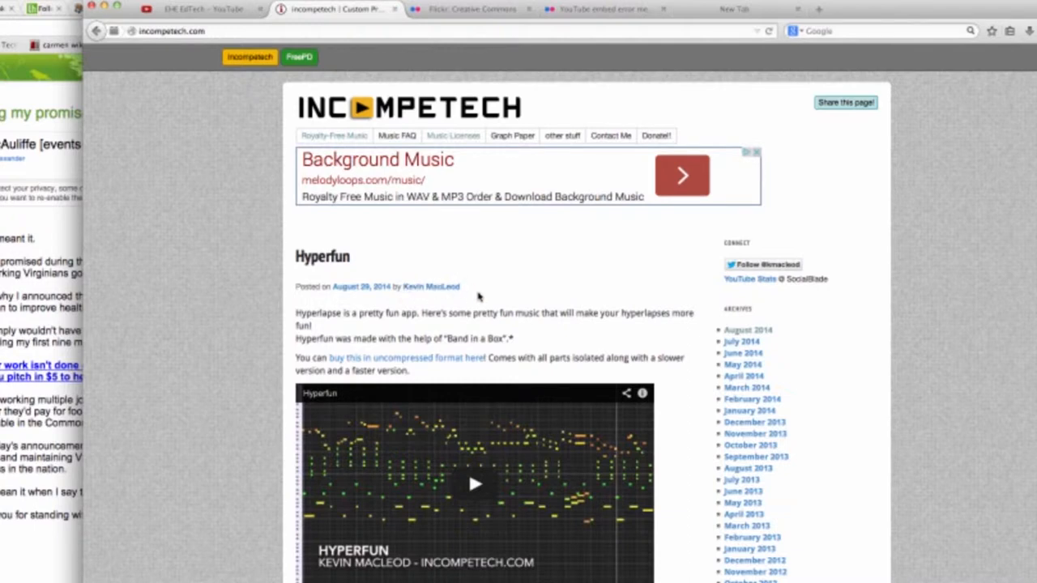
pyautogui.moveTo(478, 296)
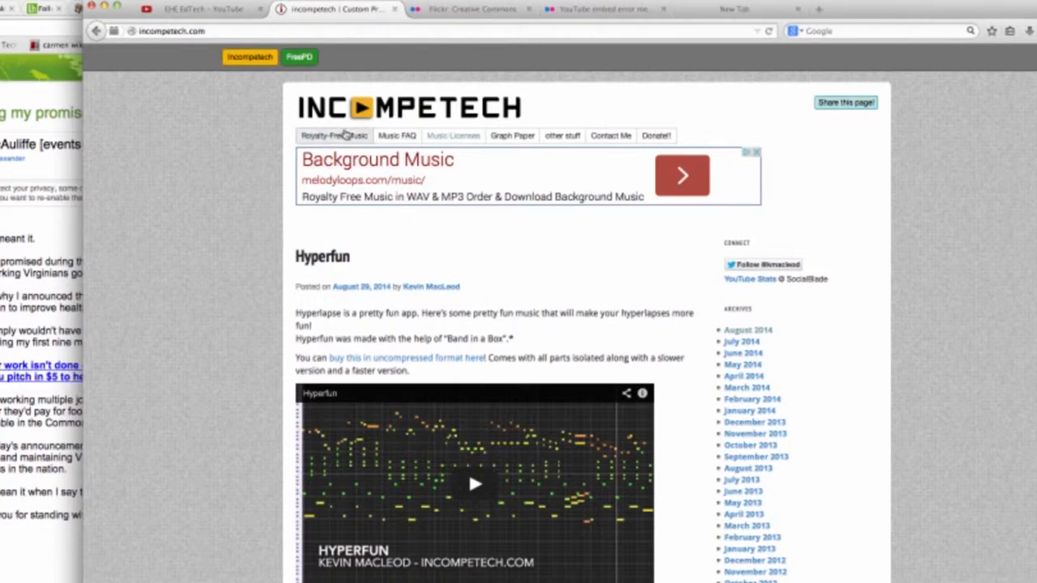
# - Go to Royalty-Free Music, run Full Search and filter the list to the Soundtrack genre
pyautogui.click(332, 137)
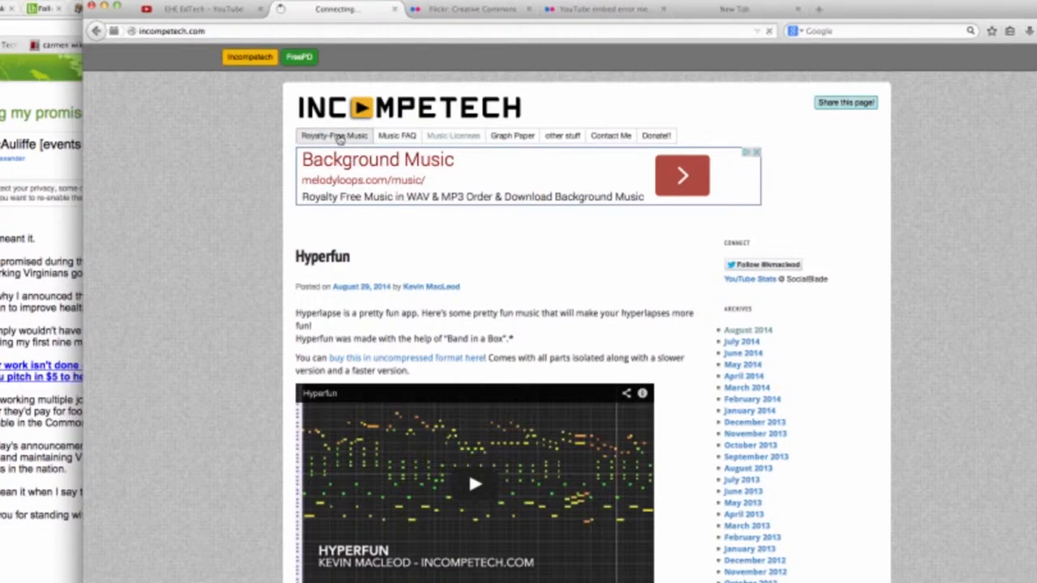
pyautogui.click(333, 136)
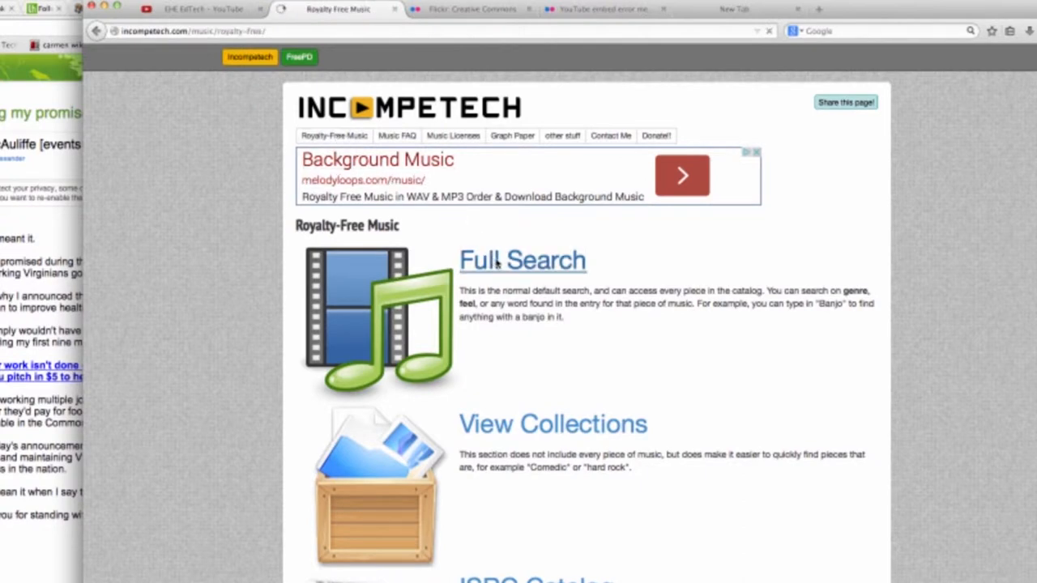
pyautogui.click(522, 259)
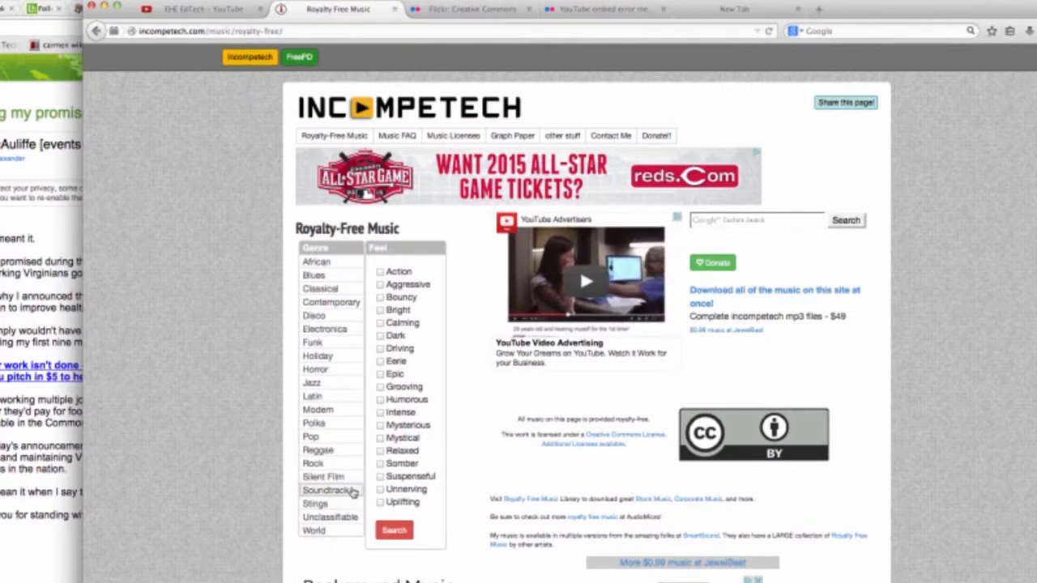
pyautogui.click(324, 489)
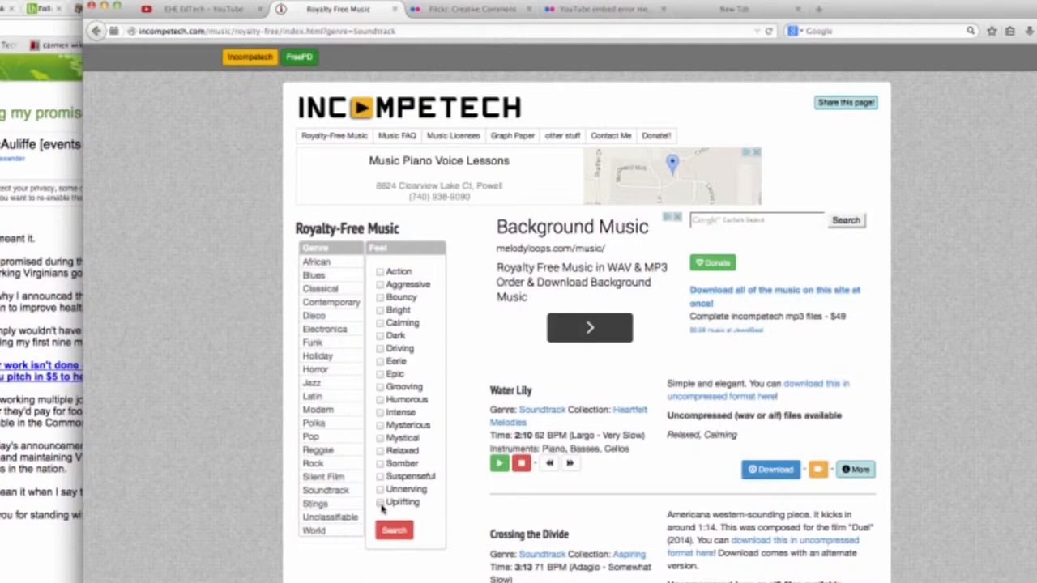
# - Filter the music to the Uplifting feel and browse results like Carefree and Winner Winner!
pyautogui.click(394, 532)
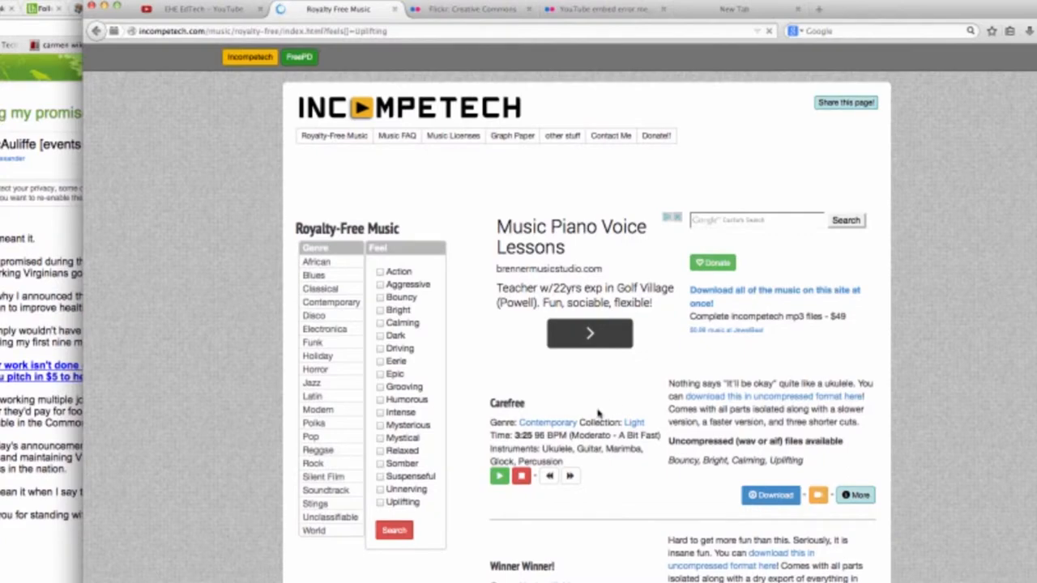
pyautogui.scroll(-3)
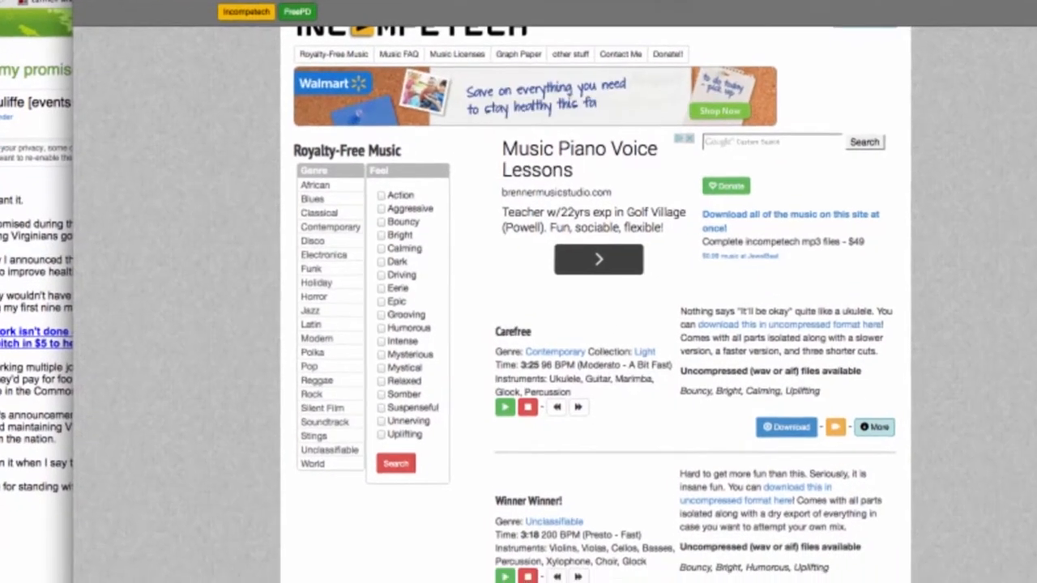
pyautogui.scroll(-3)
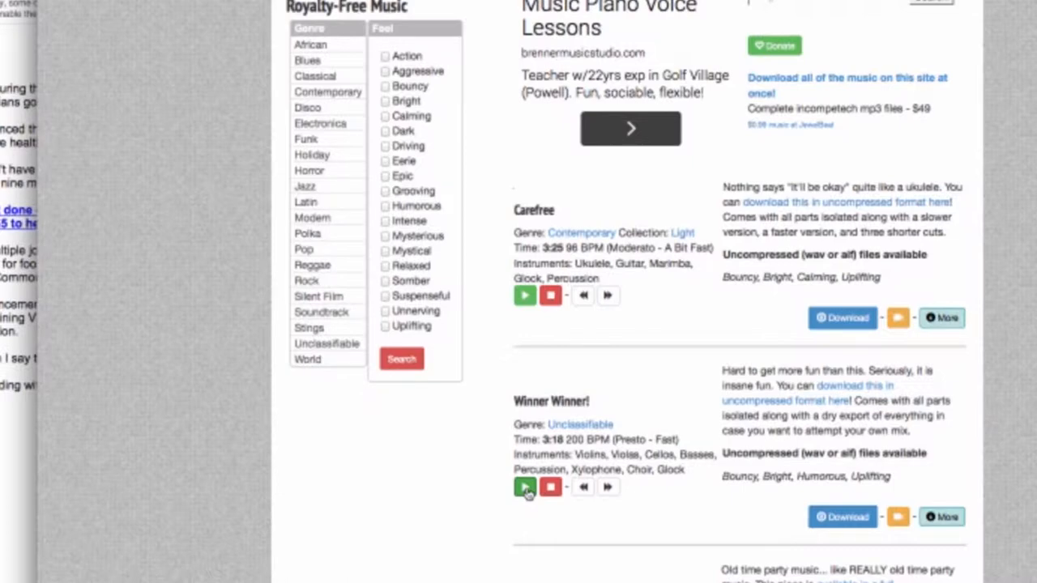
pyautogui.moveTo(583, 486)
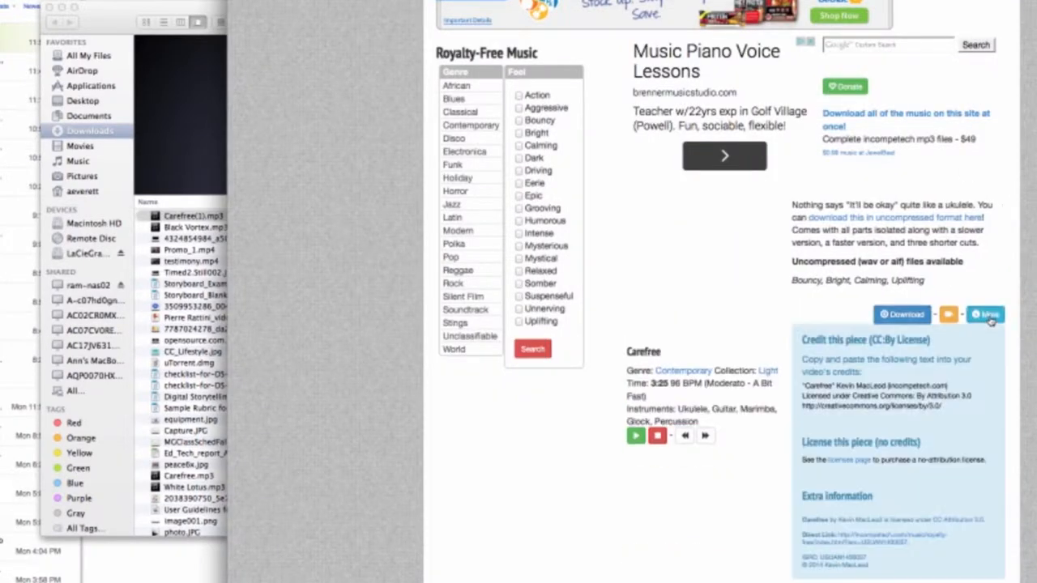
# - Scroll to the Carefree track's Creative Commons credit text for copying
pyautogui.scroll(-3)
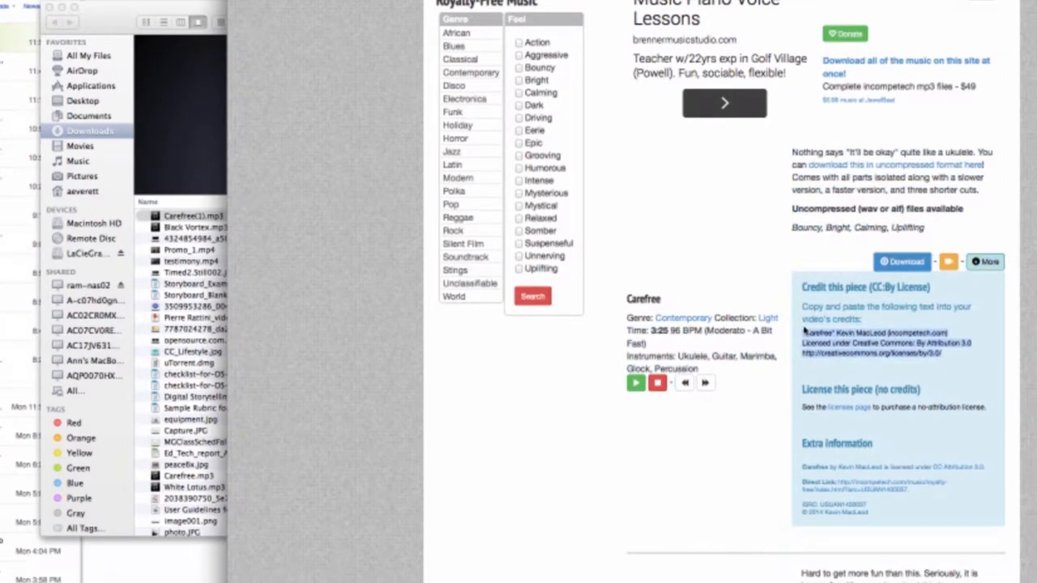
pyautogui.moveTo(802, 333)
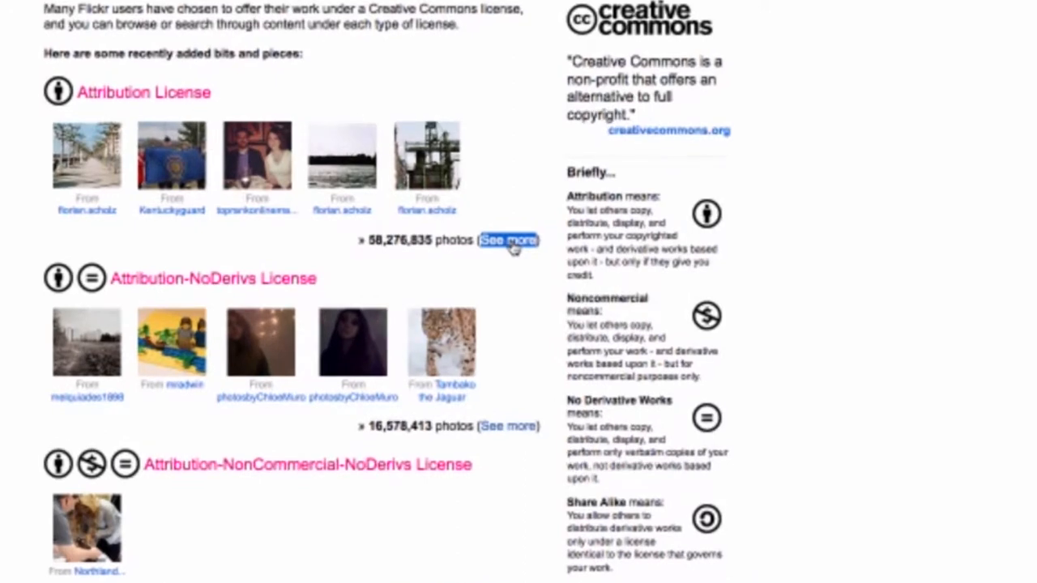
# - Show all Attribution License photos and search them for 'cat'
pyautogui.click(508, 240)
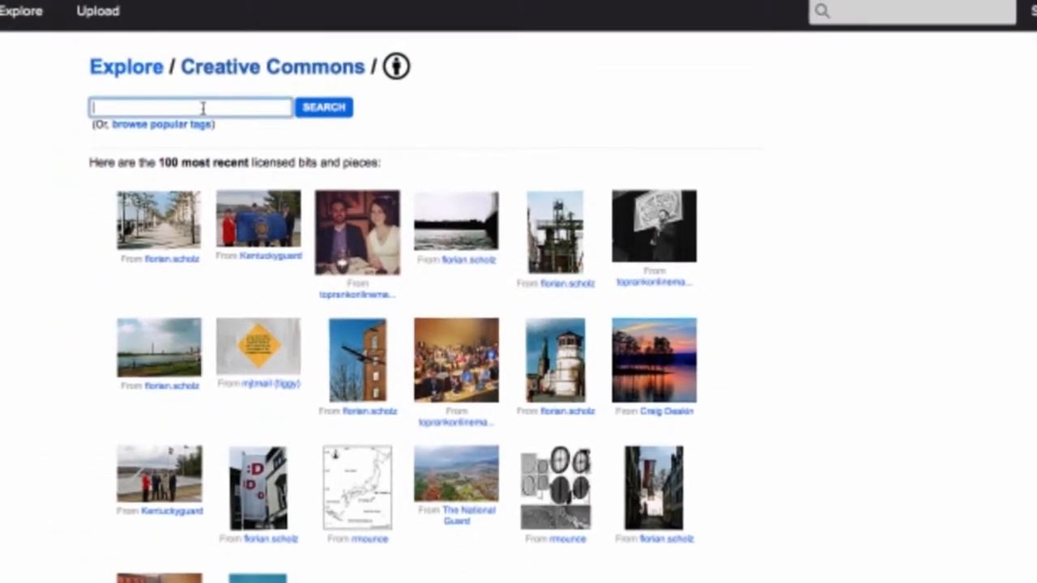
pyautogui.write('cat')
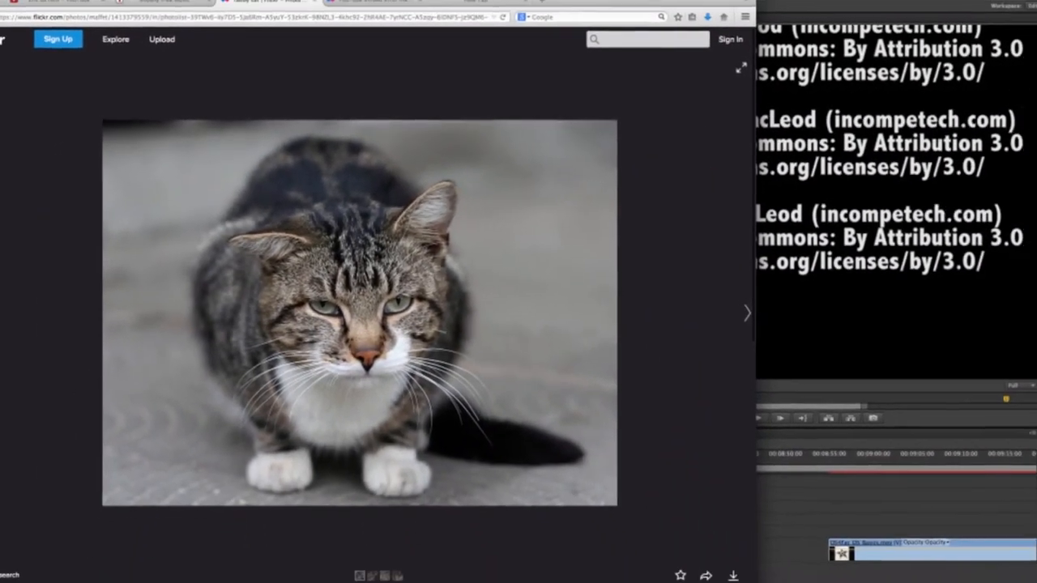
# - Download the cat photo at its Original 1600 × 1200 size from the download menu
pyautogui.scroll(-3)
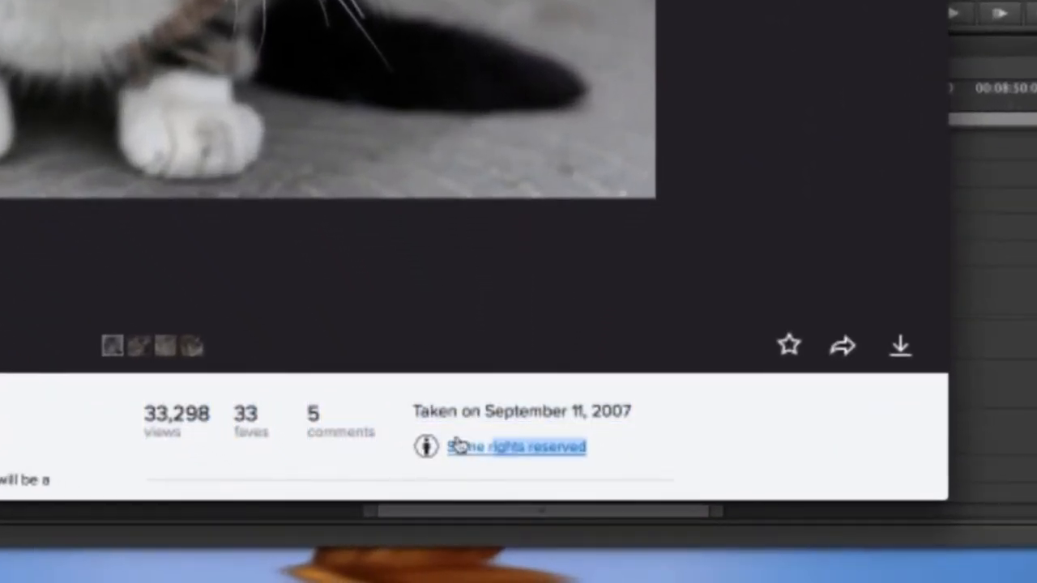
pyautogui.moveTo(768, 350)
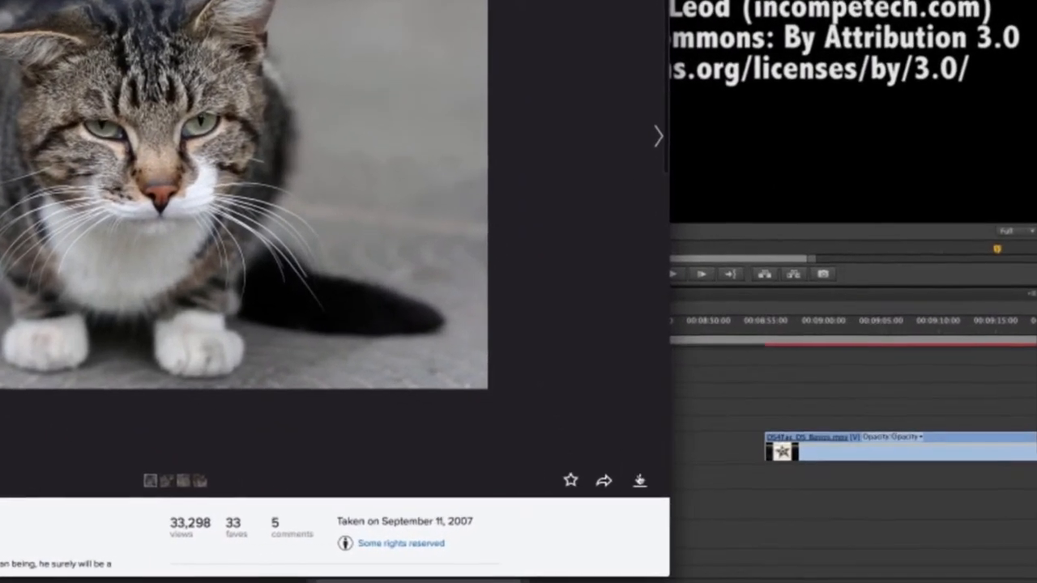
pyautogui.click(638, 479)
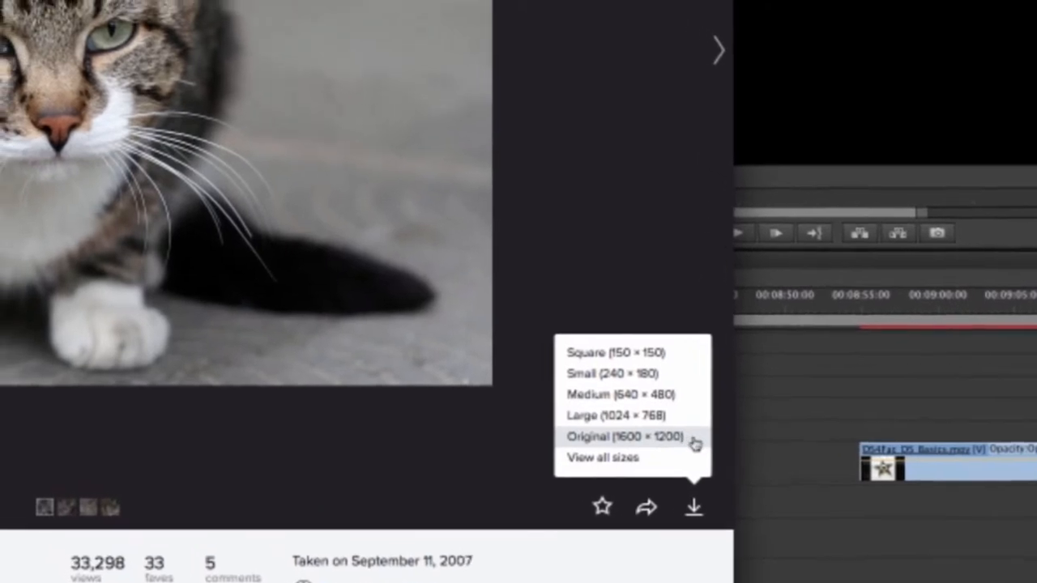
pyautogui.click(625, 436)
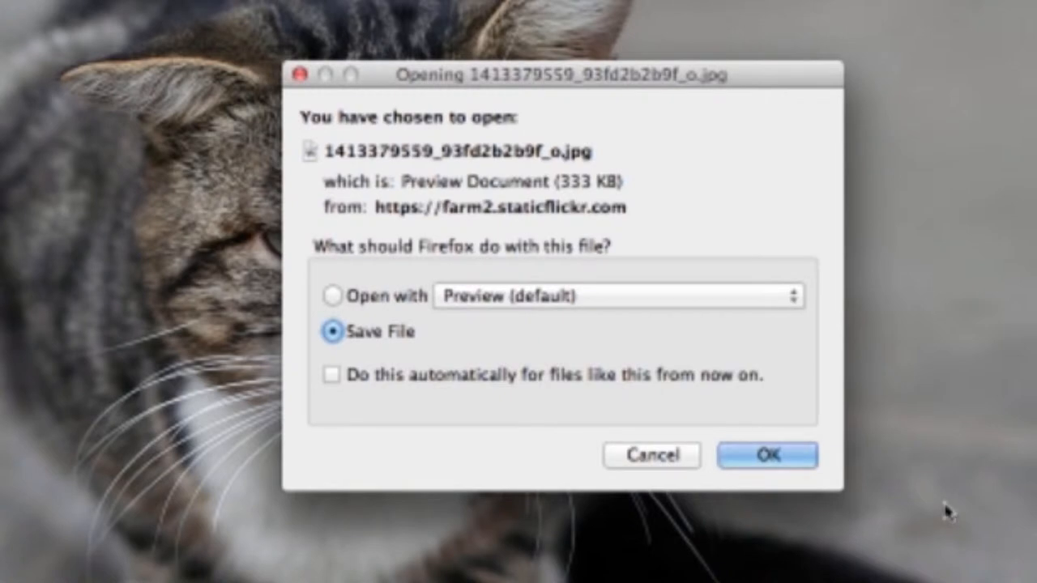
# - Confirm Save File so the cat photo lands in Downloads as 'Tabby cat by Nikita, flickr user.jpg'
pyautogui.click(764, 454)
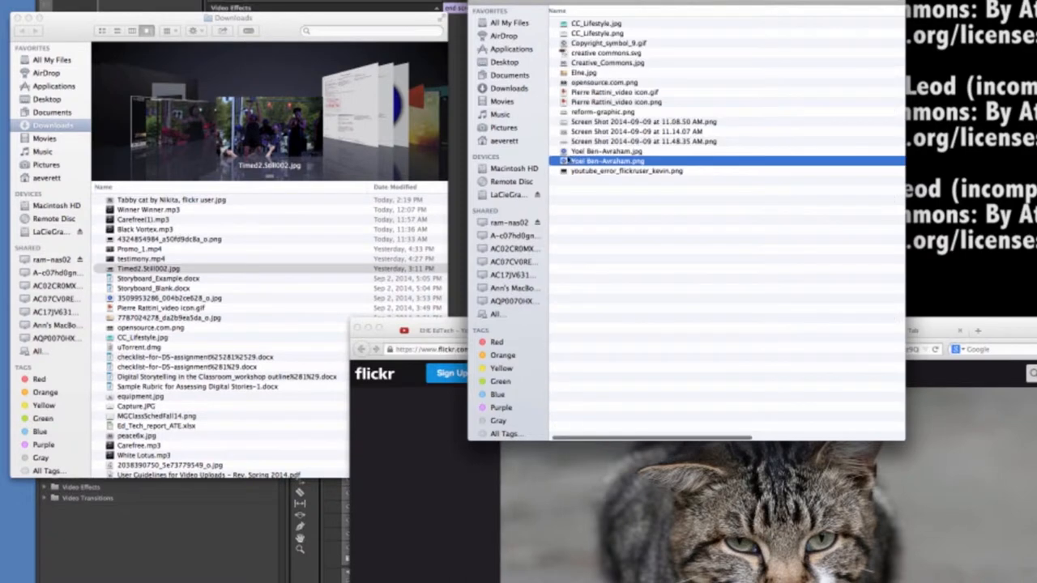
# - Set the cat search's License filter to Creative Commons only and browse the results
pyautogui.doubleClick(149, 269)
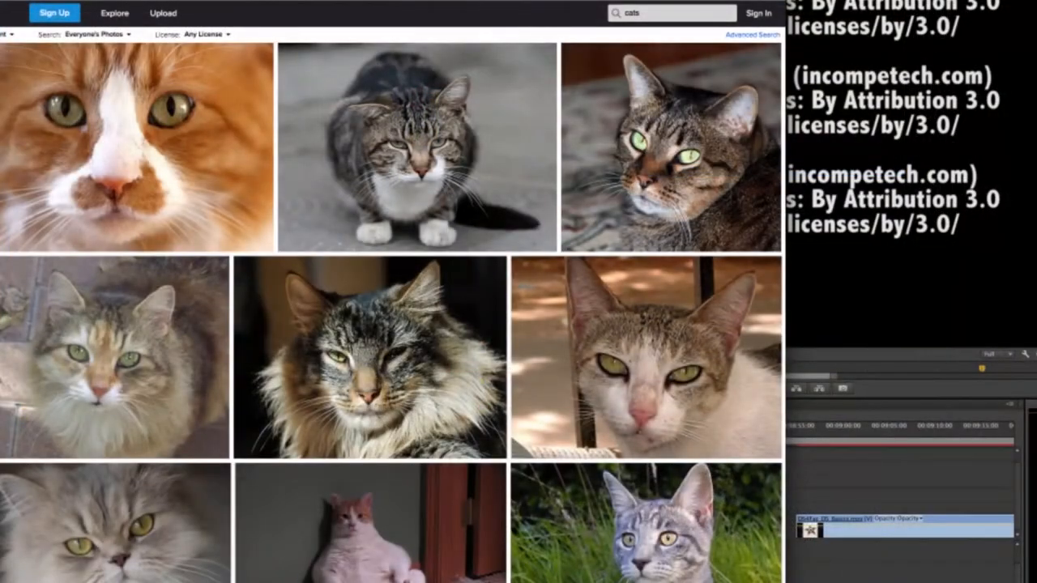
pyautogui.moveTo(170, 29)
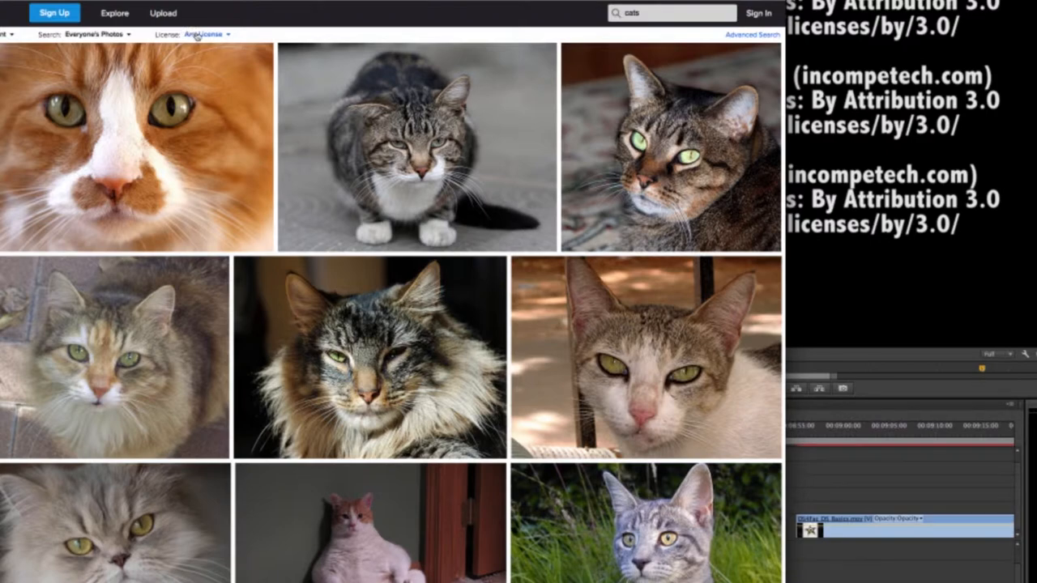
pyautogui.click(204, 34)
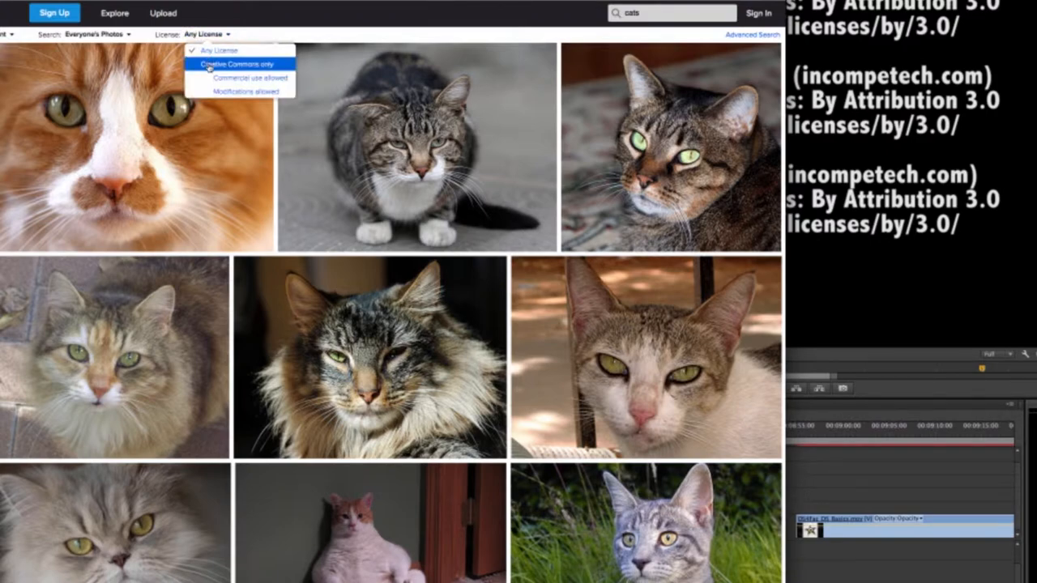
pyautogui.click(235, 63)
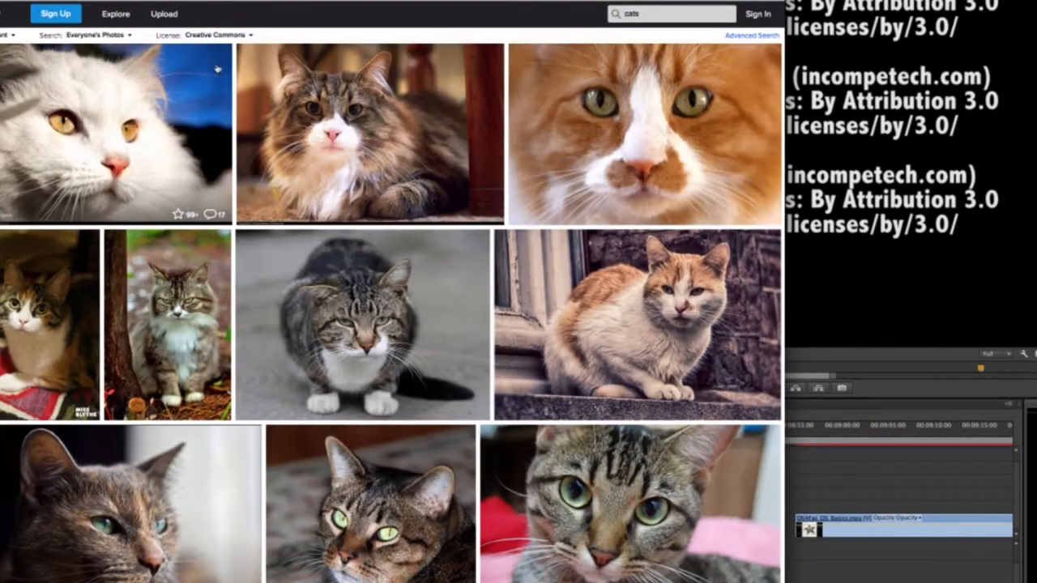
pyautogui.scroll(-3)
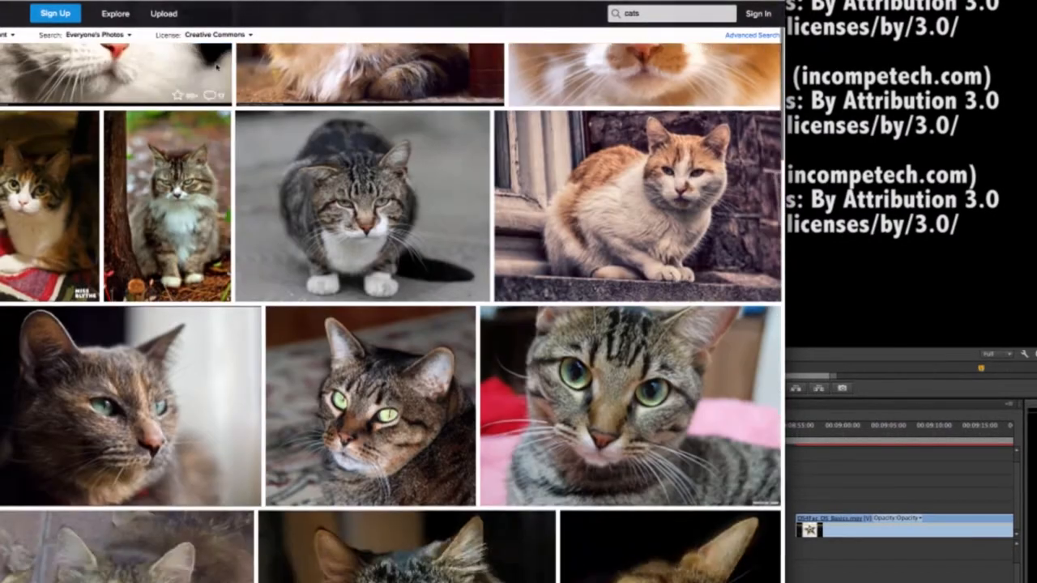
pyautogui.scroll(-3)
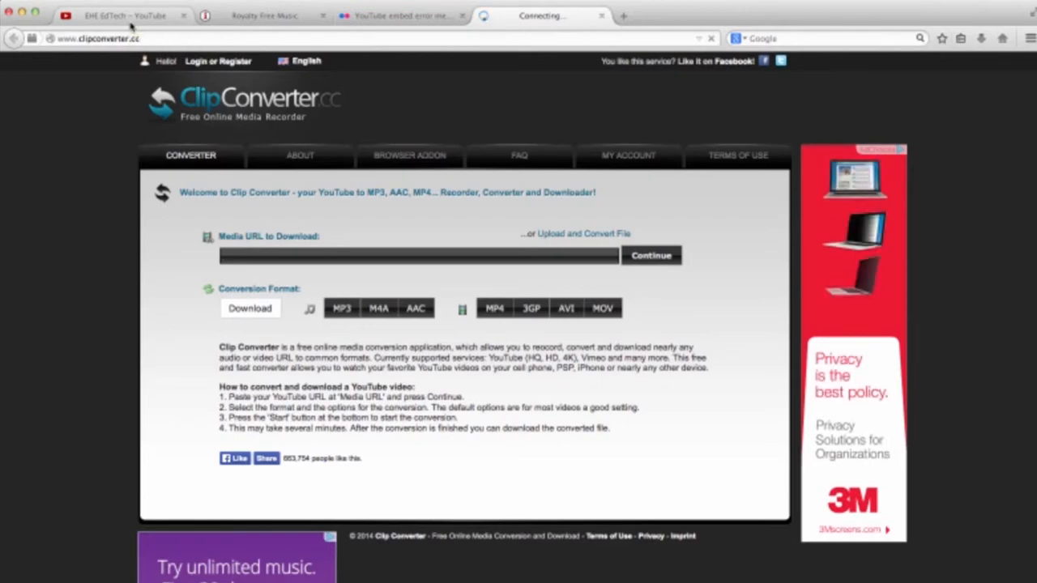
# - Switch to the EHE EdTech YouTube channel tab and focus the address bar for a new search
pyautogui.click(113, 17)
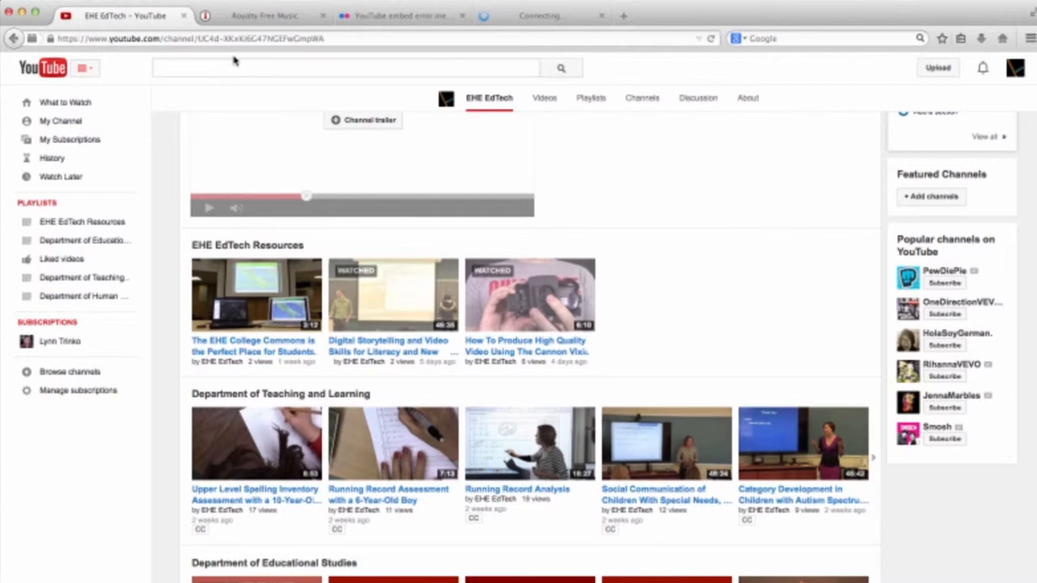
pyautogui.click(243, 68)
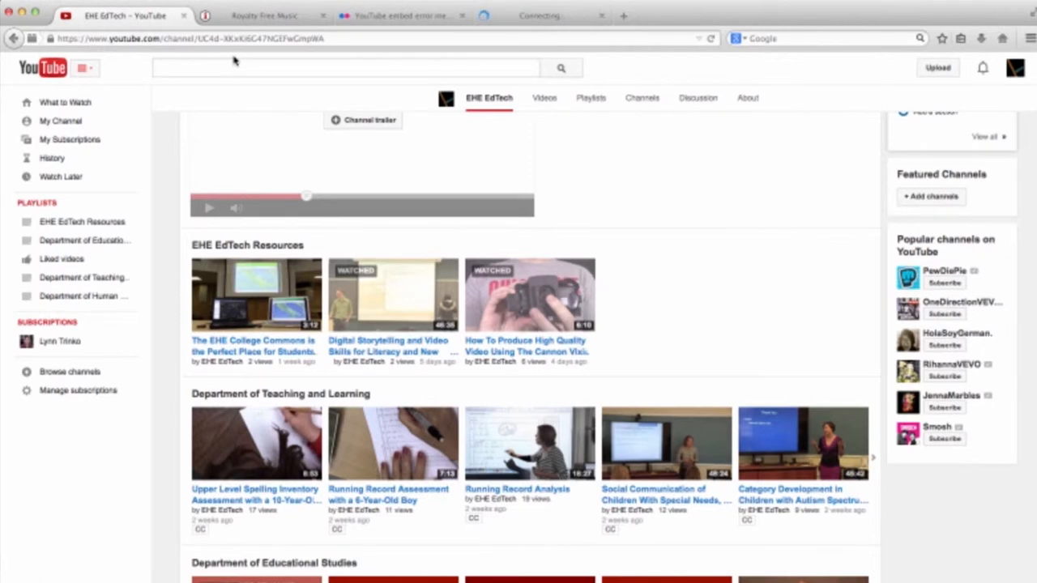
pyautogui.click(340, 68)
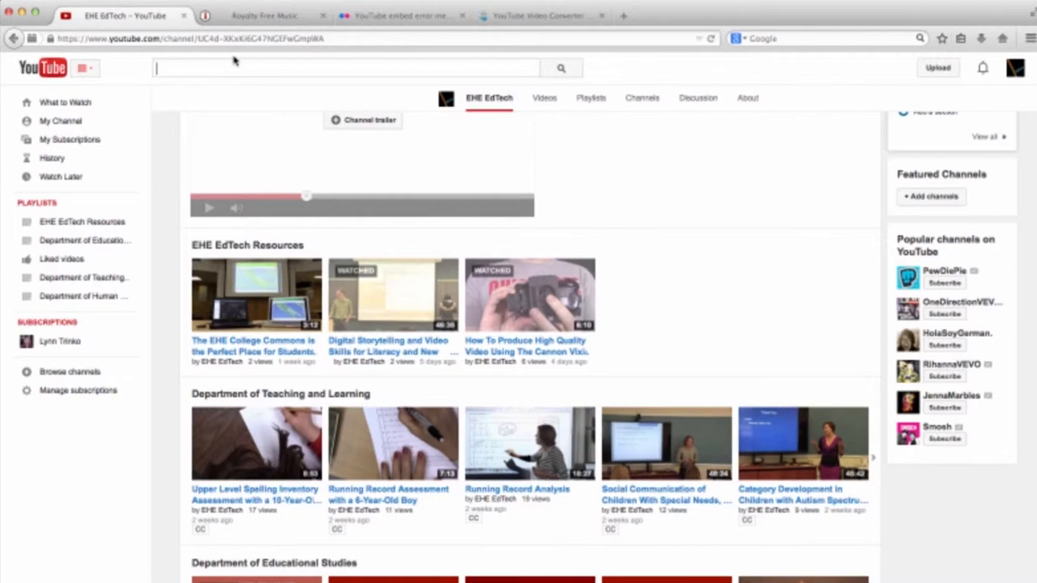
# - Filter the Let's CC 'a wonderful world cover' results to videos and open 'What a Wonderful World' on YouTube
pyautogui.write('eng')
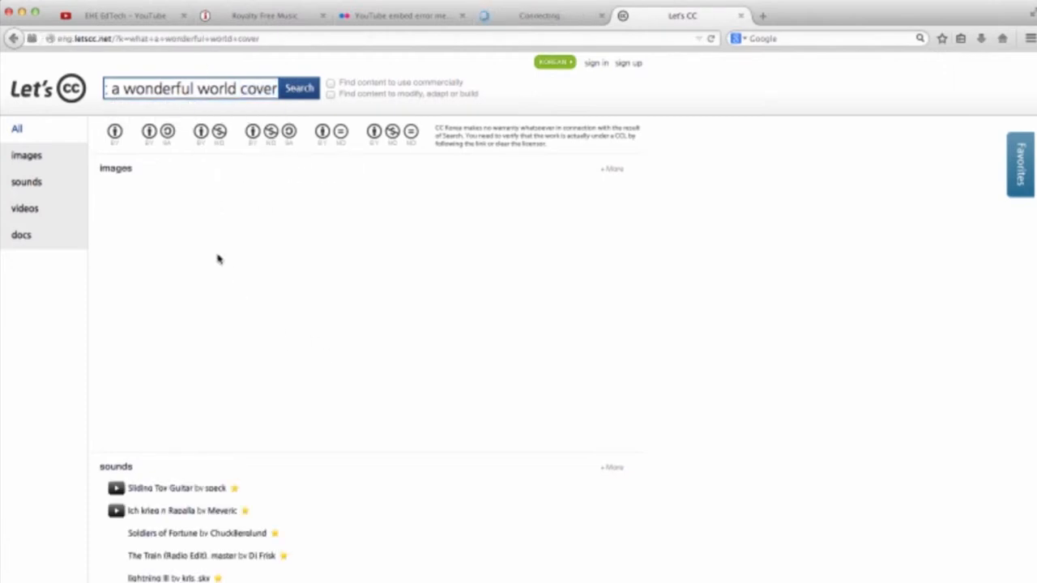
pyautogui.click(24, 207)
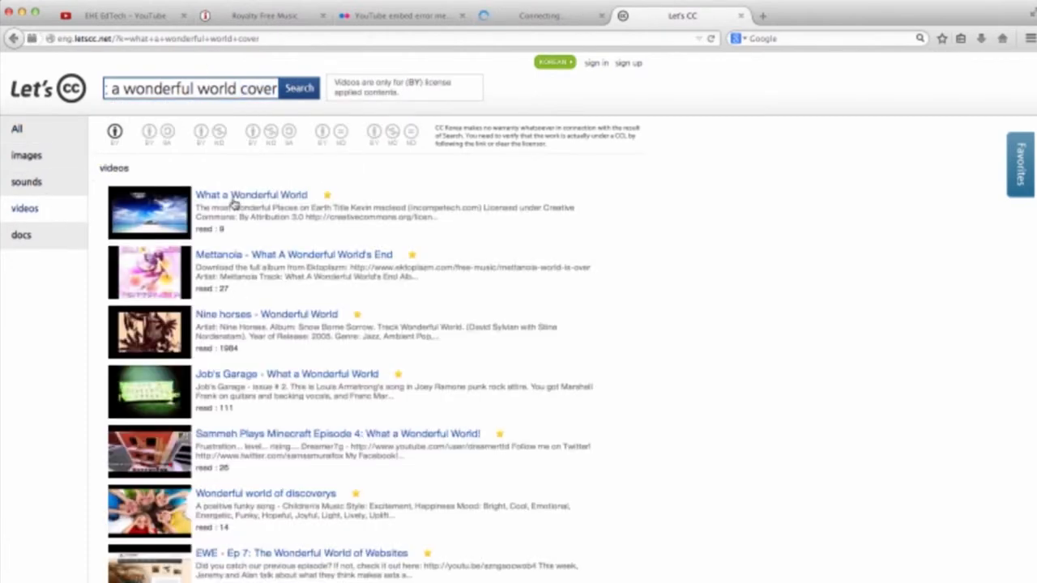
pyautogui.click(251, 194)
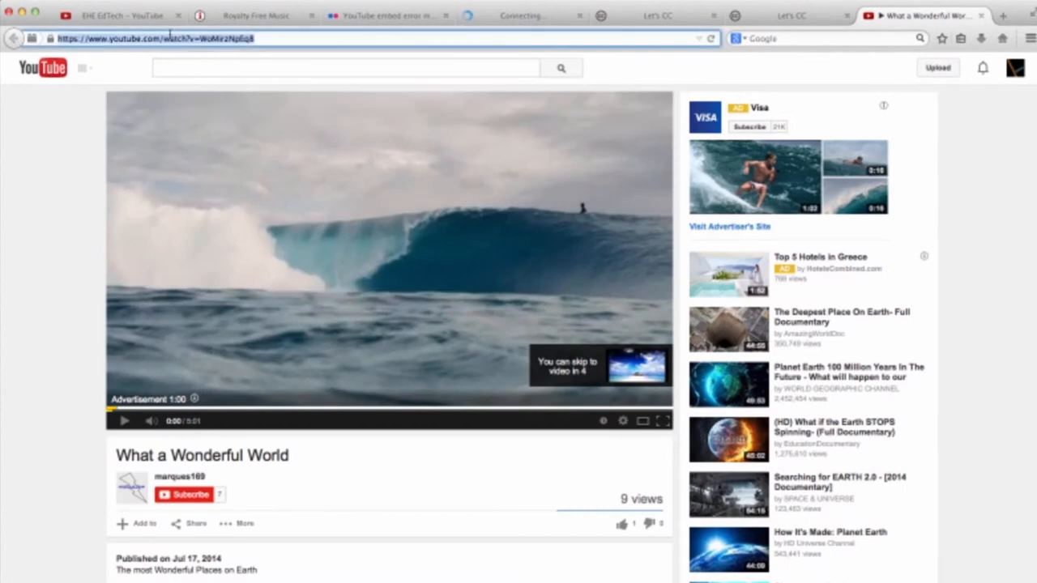
# - Convert the 'What a Wonderful World' YouTube URL to MP4 on ClipConverter and save the file to Downloads
pyautogui.click(522, 16)
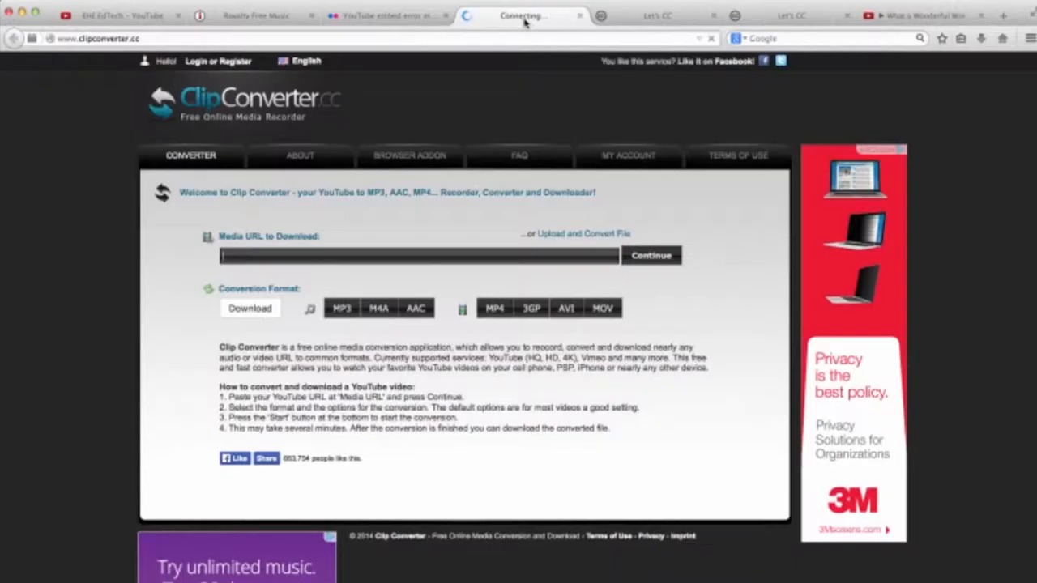
pyautogui.click(651, 256)
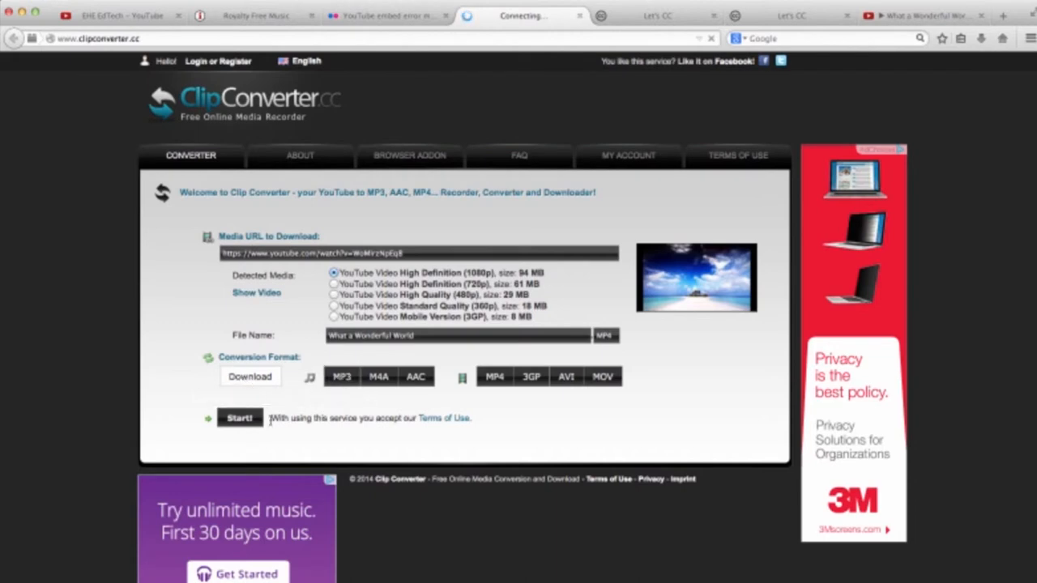
pyautogui.click(240, 418)
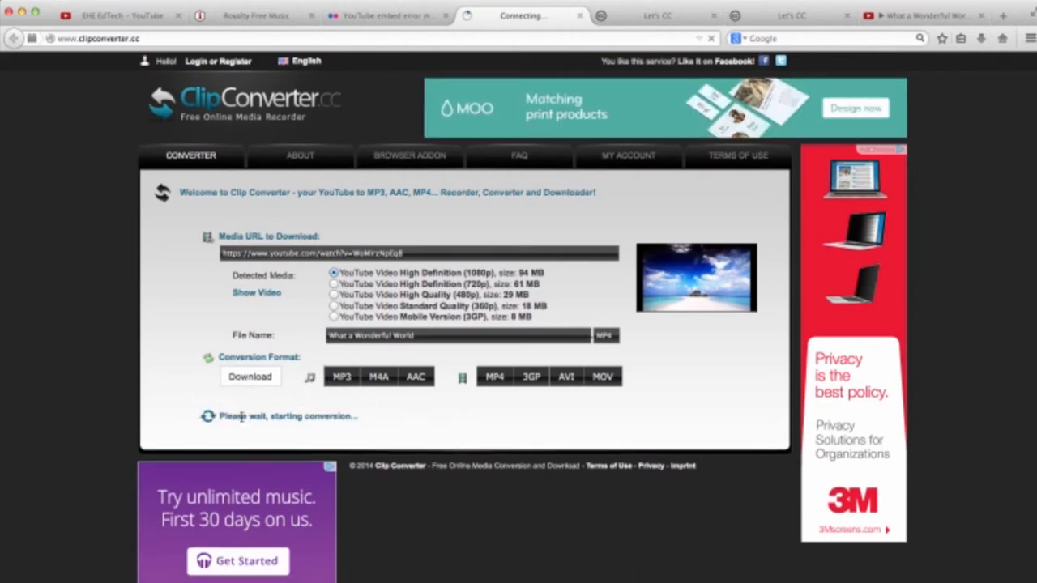
pyautogui.click(249, 376)
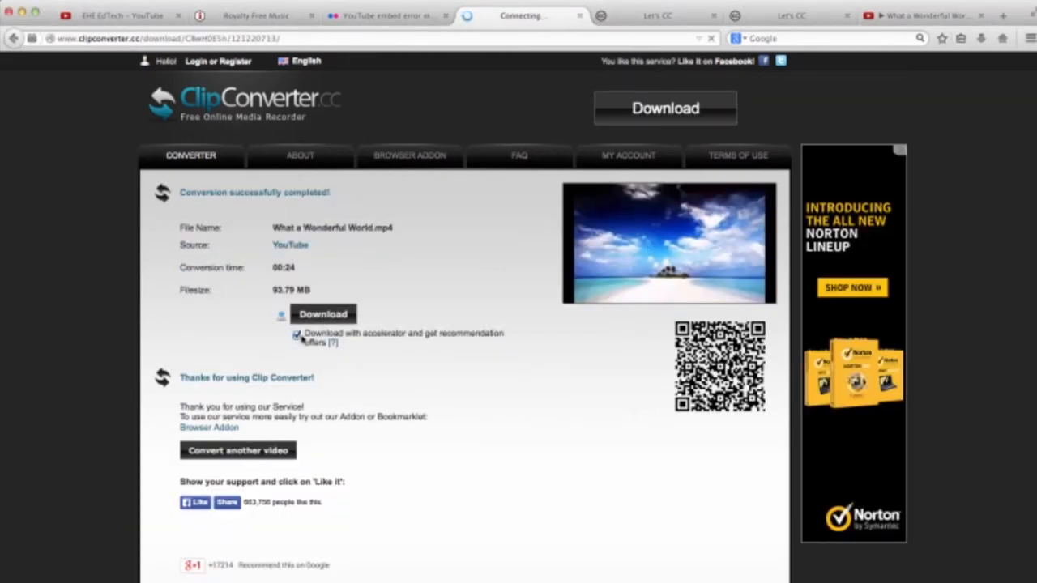
pyautogui.click(322, 314)
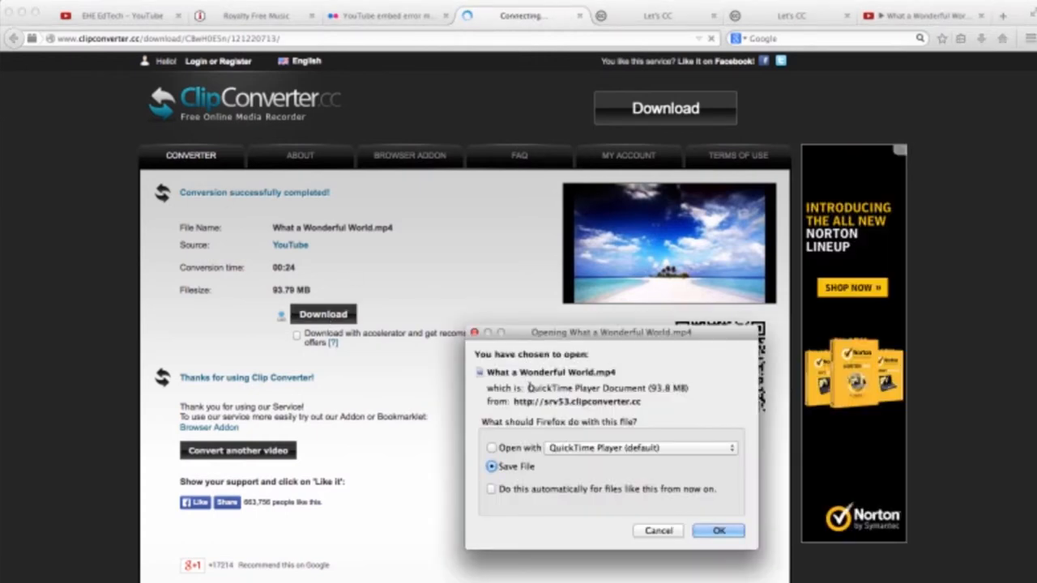
pyautogui.click(716, 531)
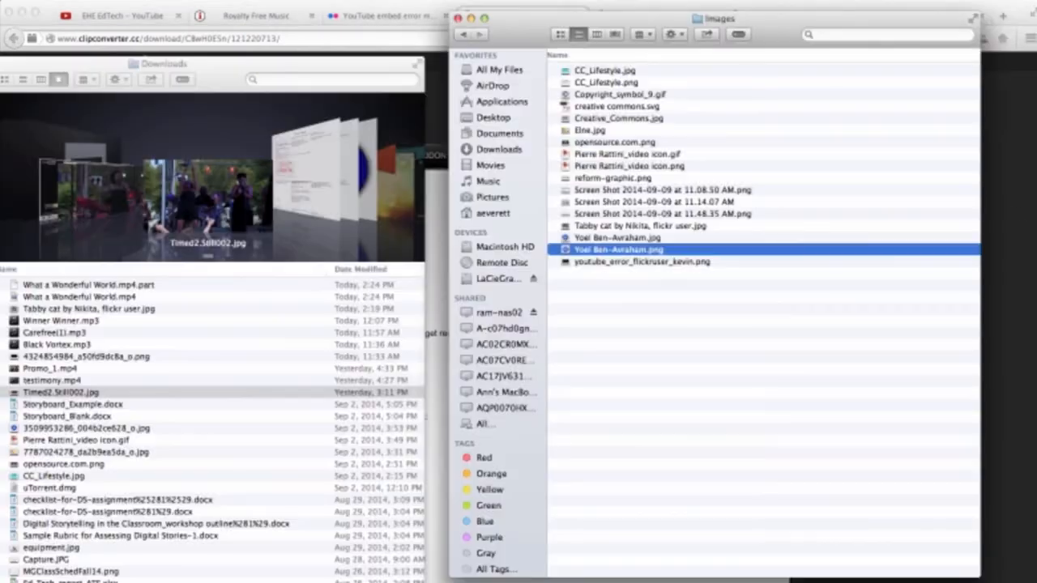
pyautogui.moveTo(619, 285)
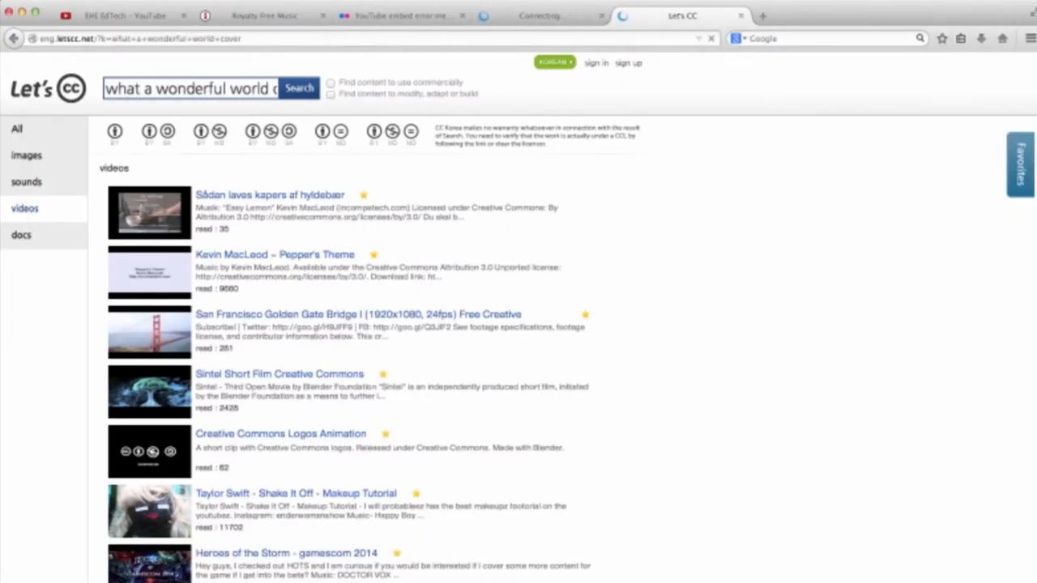
# - Return to the Let's CC video results and reopen 'What a Wonderful World' to grab its URL
pyautogui.click(298, 88)
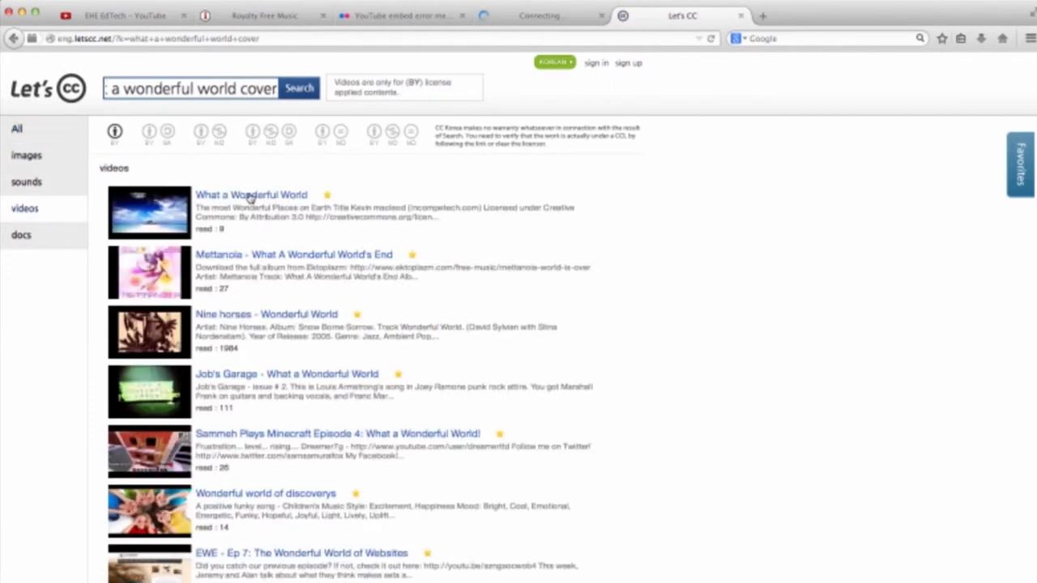
pyautogui.click(251, 194)
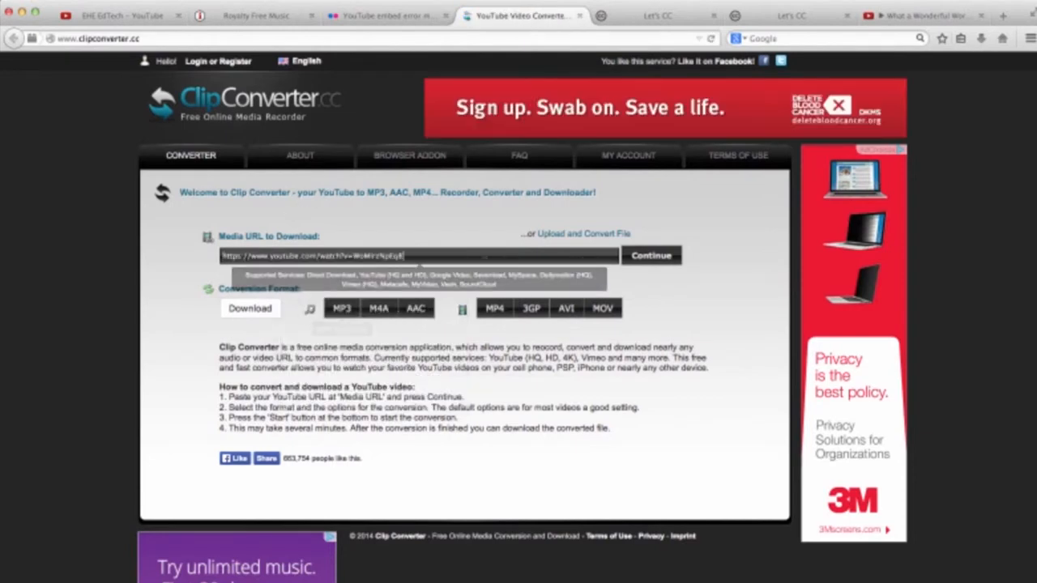
# - Convert the loaded video address to MP3 on ClipConverter and download the audio file
pyautogui.click(651, 256)
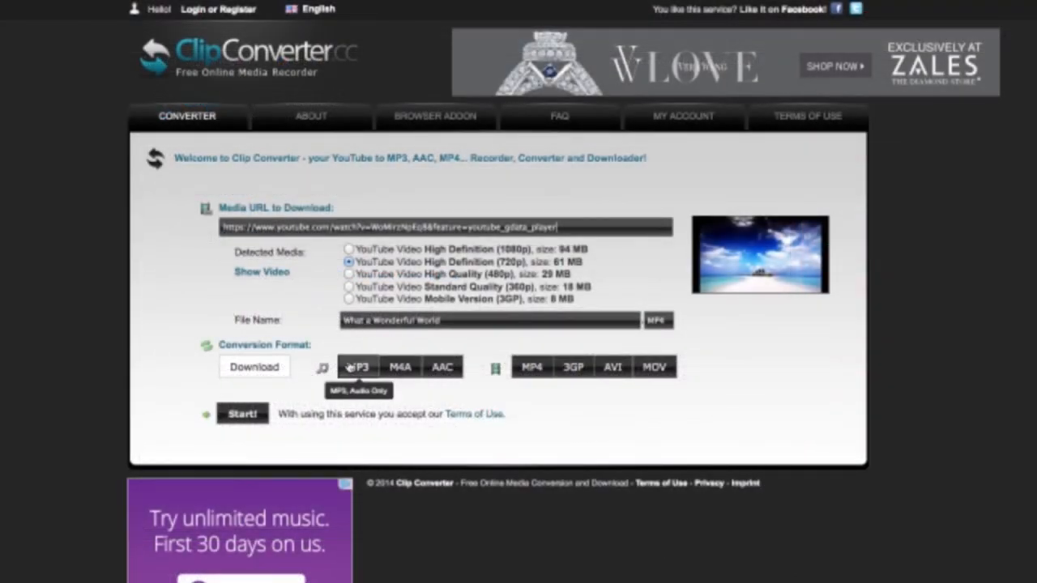
pyautogui.click(357, 366)
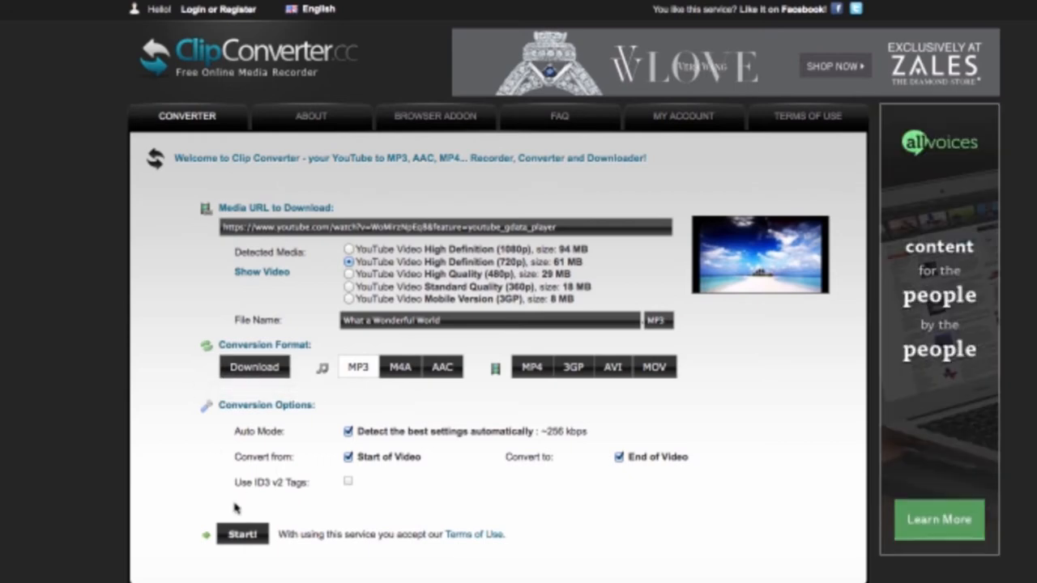
pyautogui.click(241, 534)
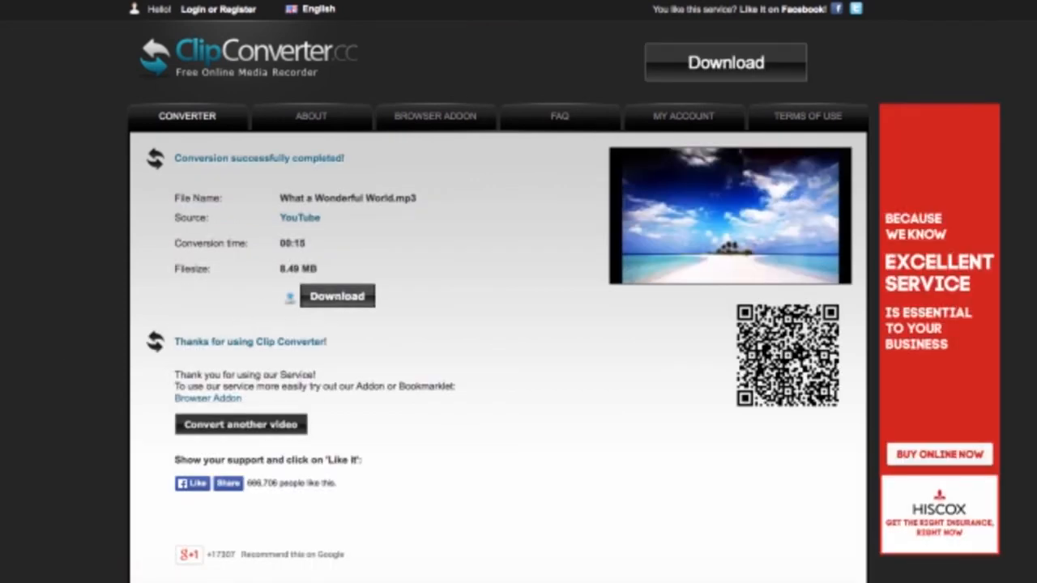
pyautogui.click(337, 295)
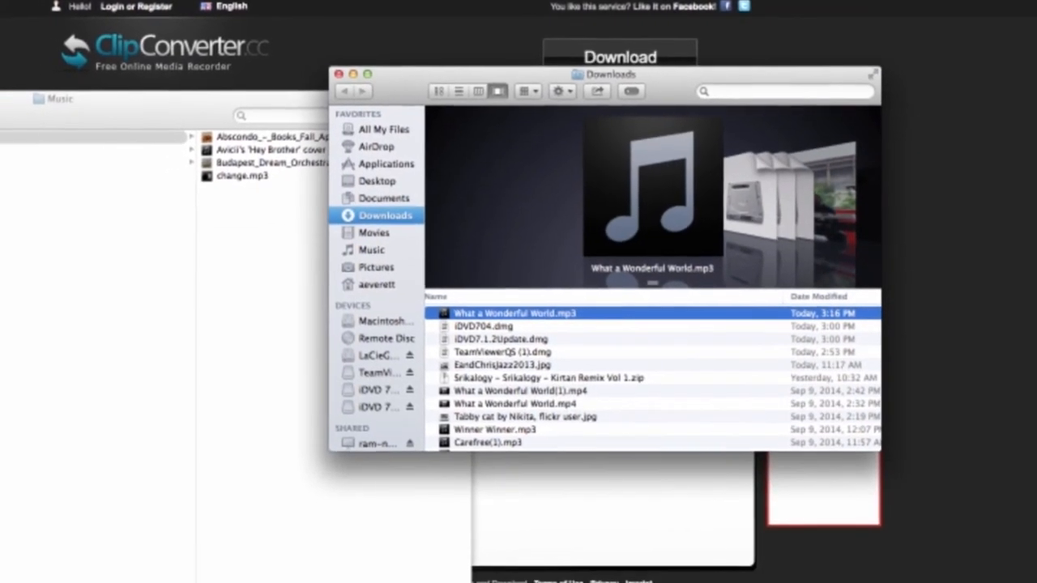
# - Drag 'What a Wonderful World.mp3' from Downloads into the Music folder and grab the uploader's name for attribution
pyautogui.moveTo(510, 312); pyautogui.dragTo(304, 246)
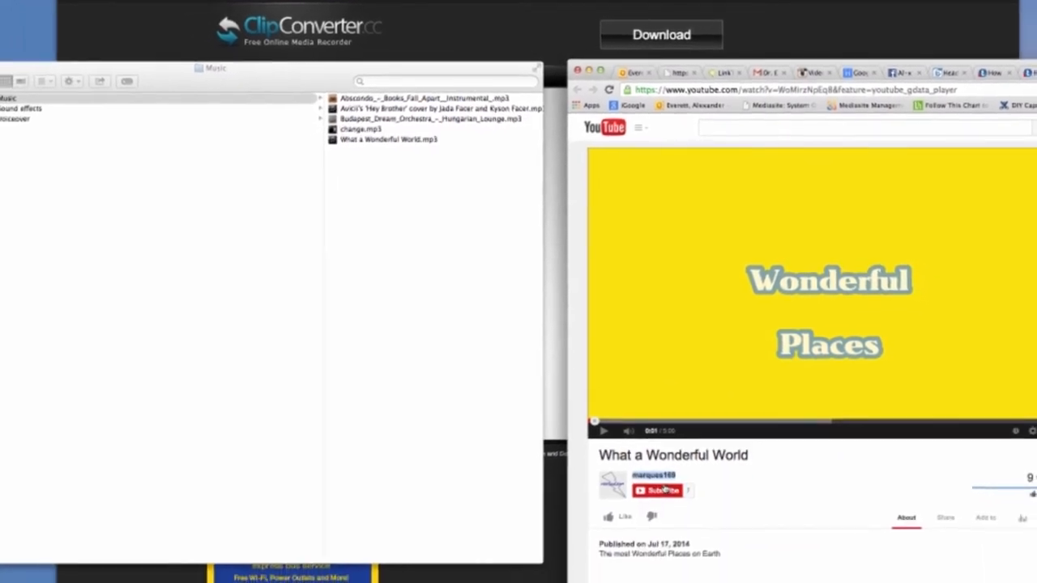
pyautogui.rightClick(653, 475)
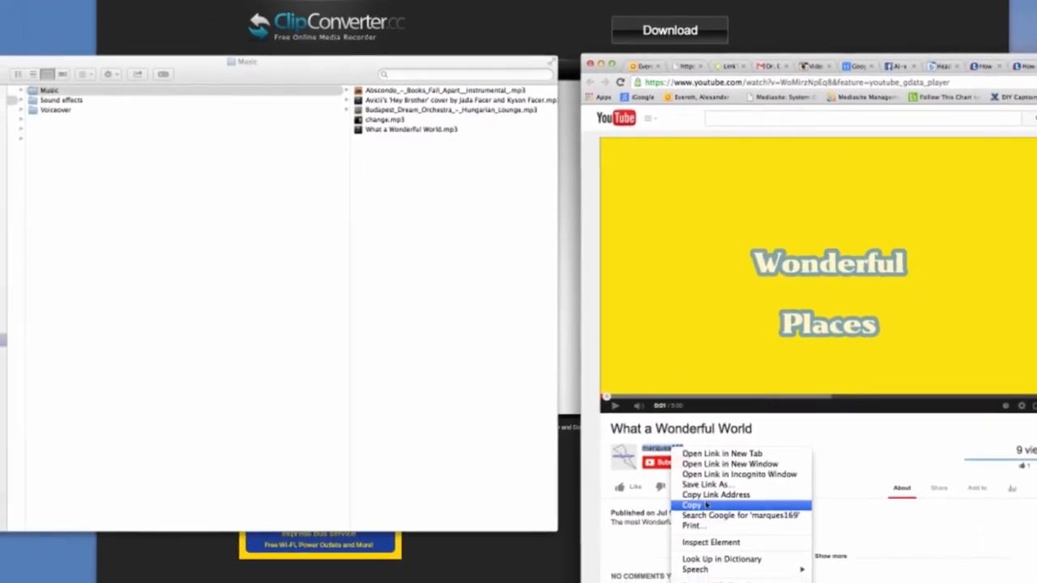